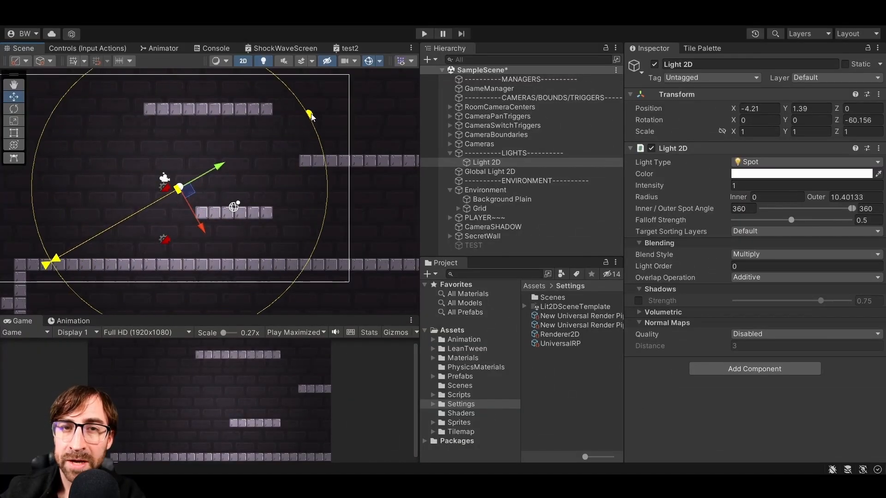
# Step: Create a Sprite Lit shader graph named ShockWaveSprite with a MainTex texture property sampled
pyautogui.moveTo(309, 115); pyautogui.dragTo(317, 164)
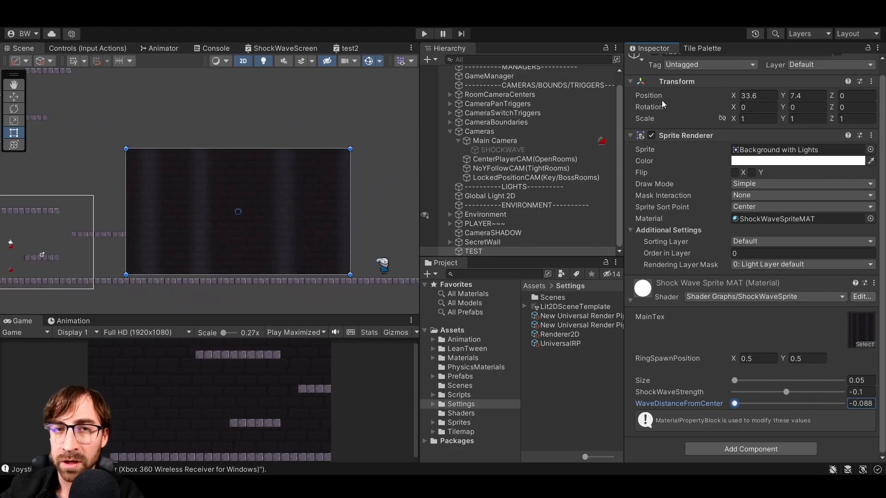
pyautogui.click(423, 33)
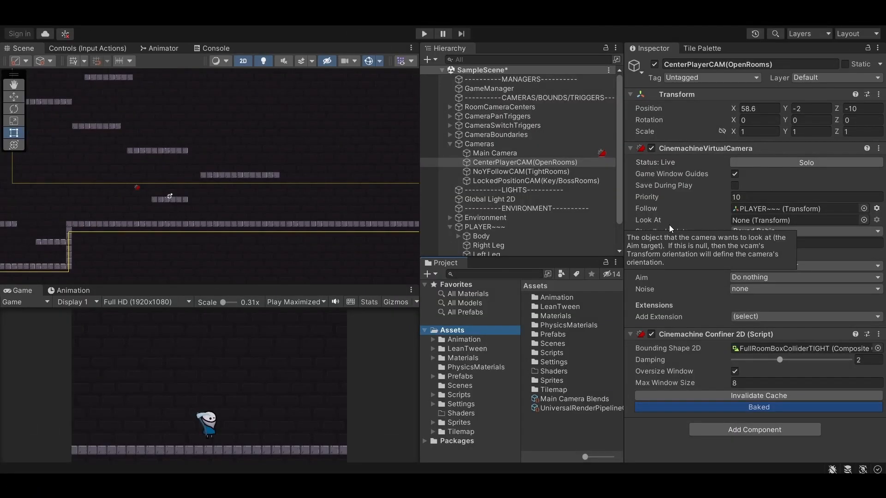
pyautogui.rightClick(462, 413)
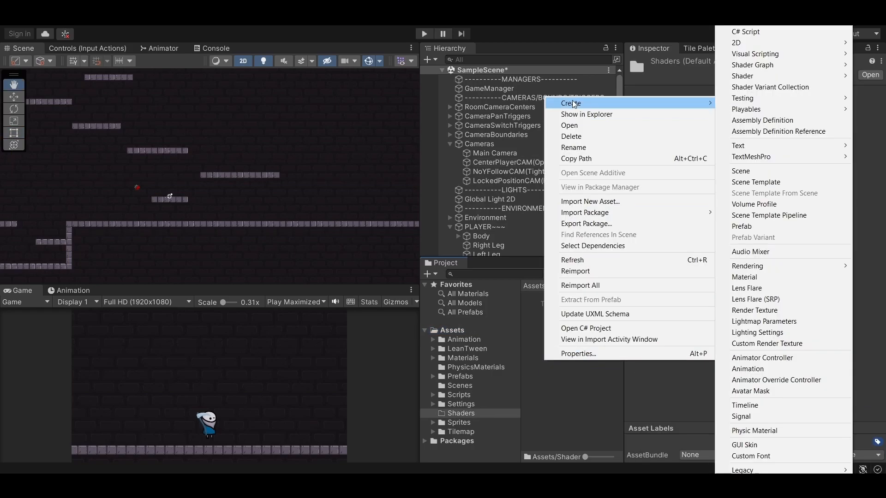
pyautogui.click(753, 64)
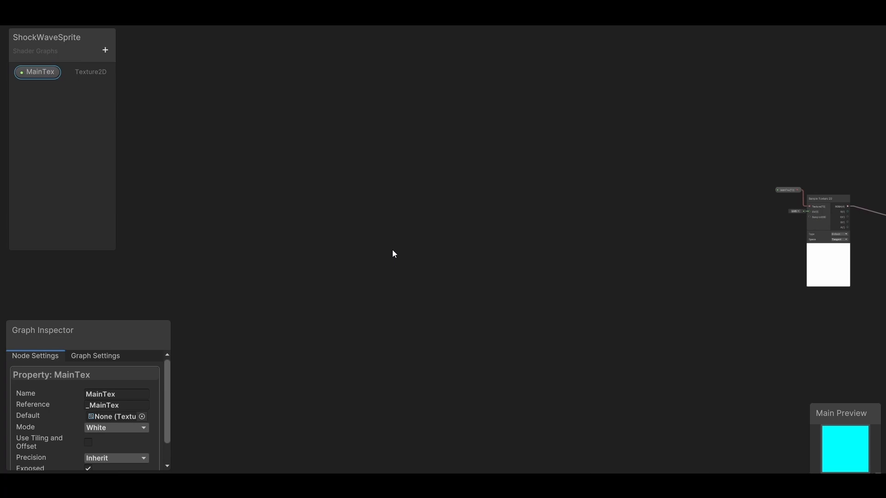
pyautogui.moveTo(391, 255)
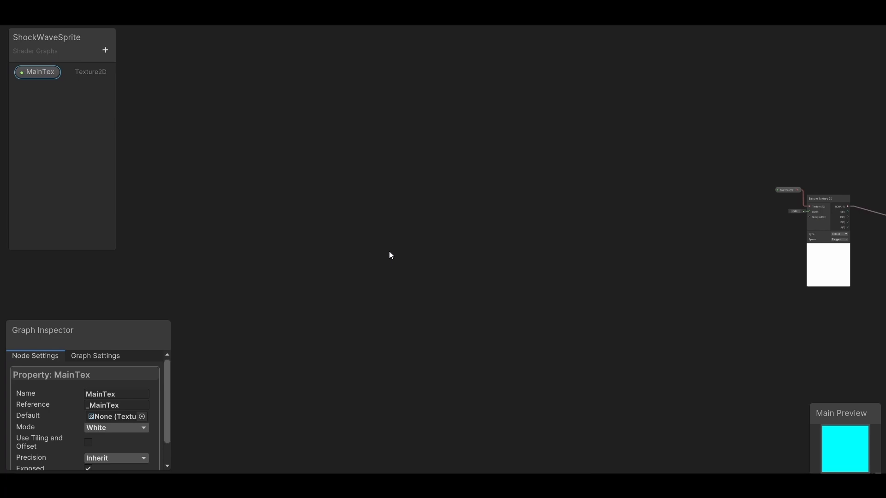
pyautogui.click(346, 229)
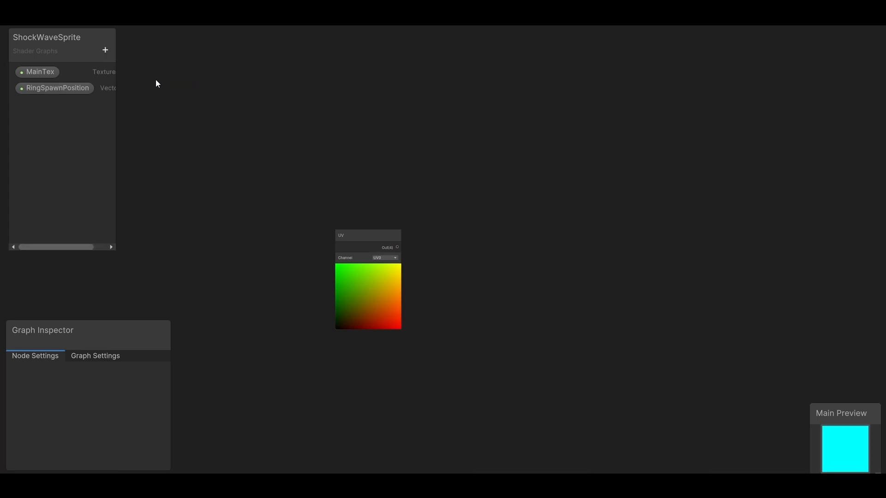
# Step: Set the RingSpawnPosition property's default value to 0.5, 0.5
pyautogui.click(58, 88)
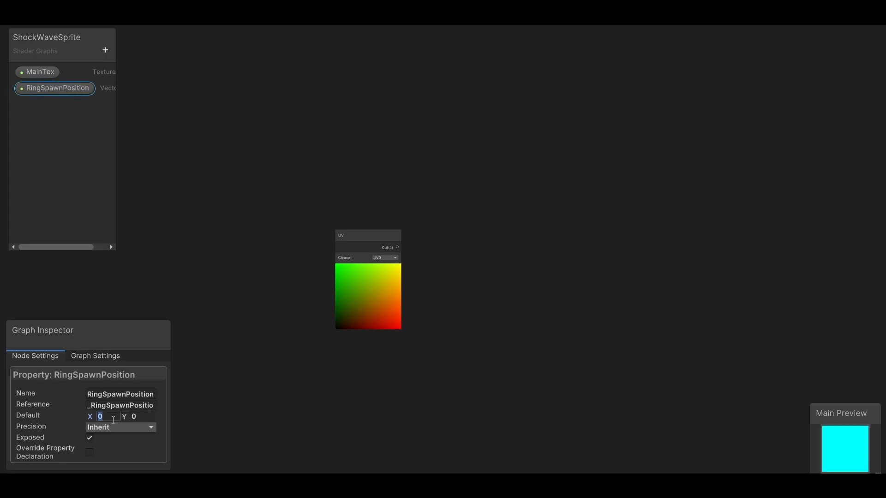
pyautogui.write('0.5')
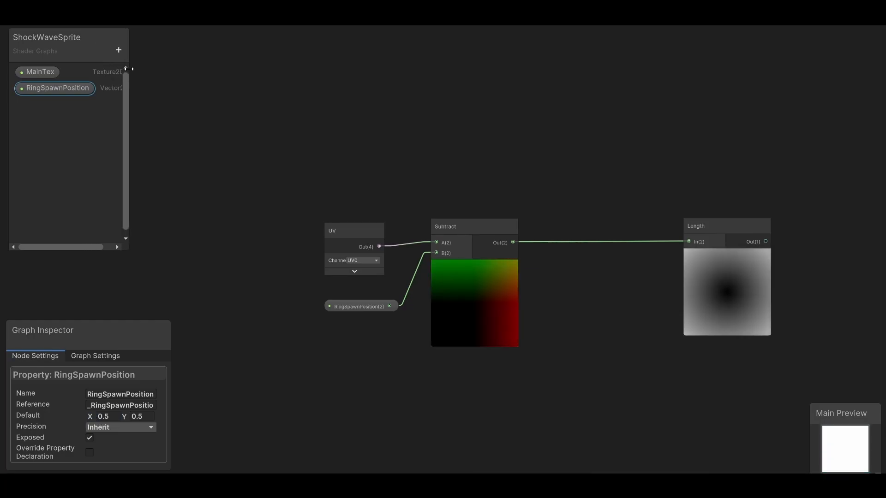
# Step: Add a Size float property to the Blackboard and edit its default value
pyautogui.click(119, 50)
pyautogui.write('Size')
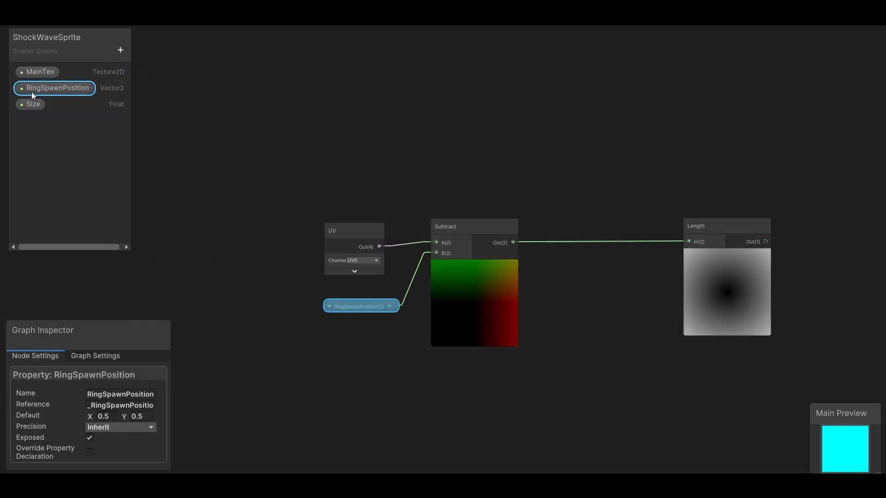
pyautogui.click(32, 104)
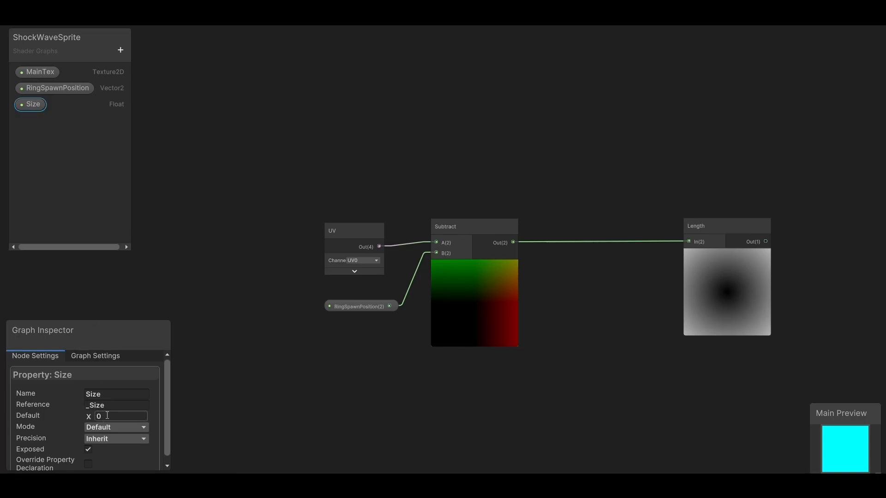
pyautogui.click(116, 427)
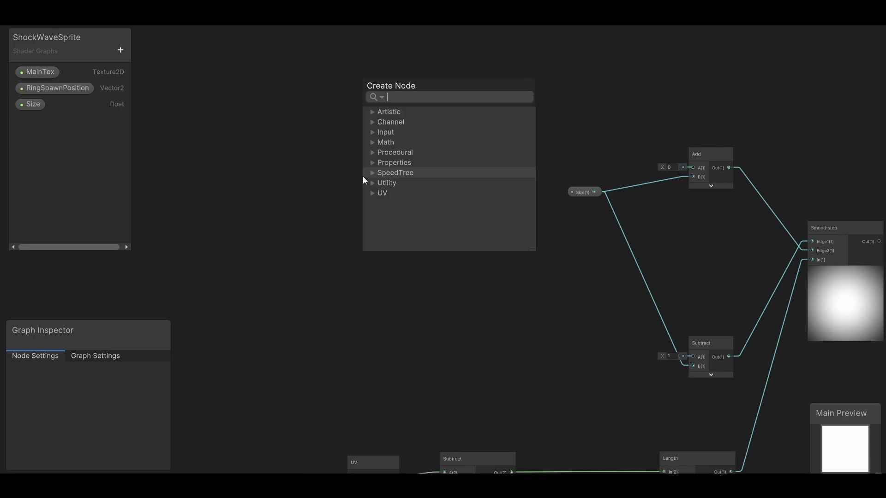
# Step: Add the Add, Subtract, Smoothstep, One Minus and Multiply nodes driven by Size
pyautogui.click(389, 131)
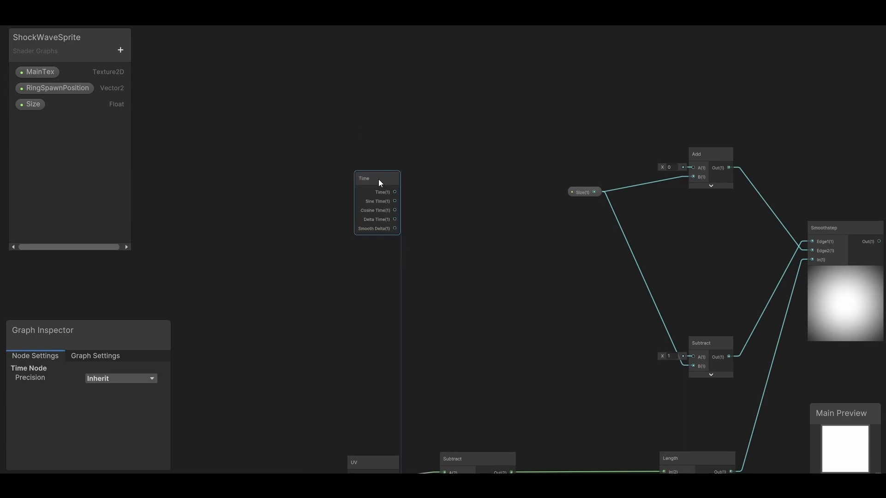
pyautogui.rightClick(429, 179)
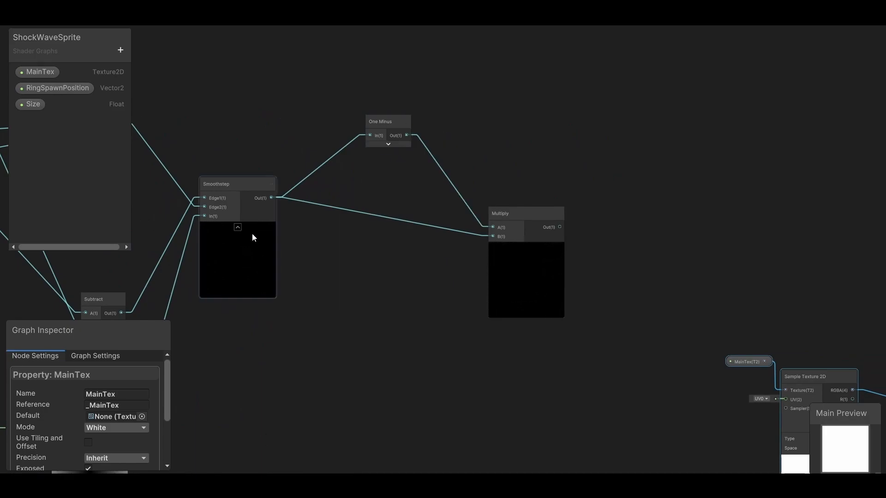
pyautogui.click(238, 227)
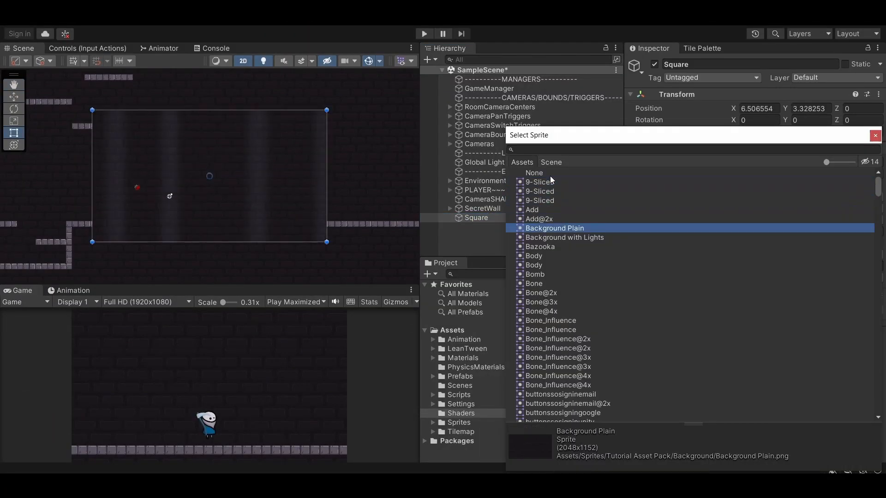
# Step: Give the Square the Background with Lights sprite and rename it TEST
pyautogui.doubleClick(564, 238)
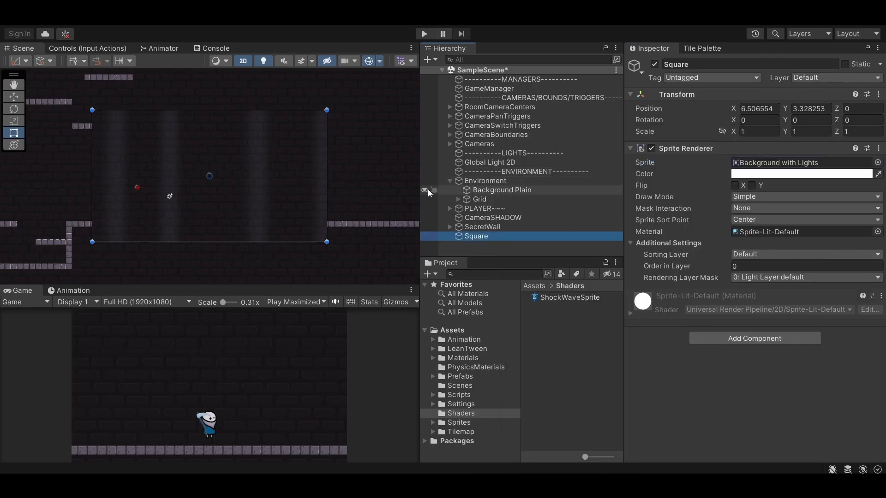
pyautogui.click(560, 296)
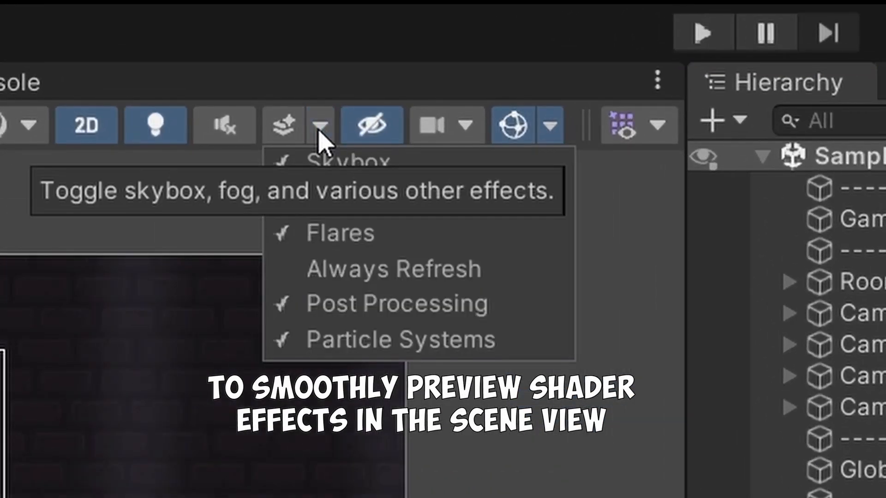
pyautogui.moveTo(333, 198)
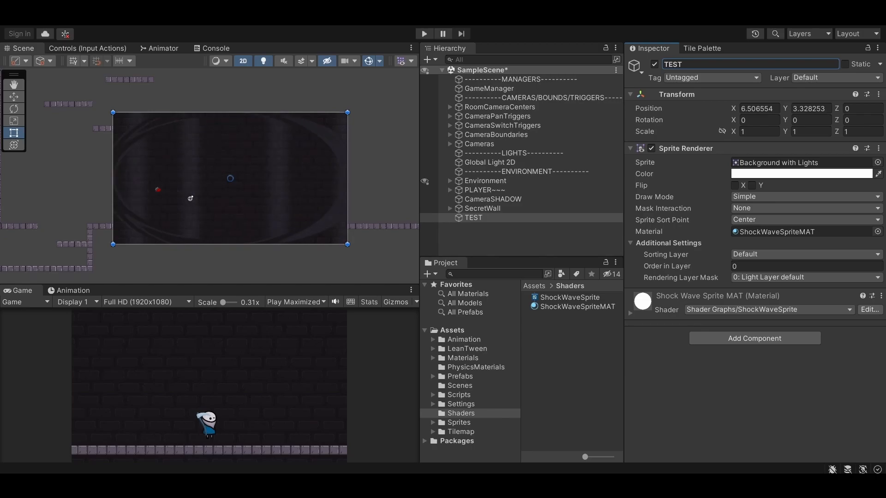
pyautogui.doubleClick(569, 297)
pyautogui.write('Sh')
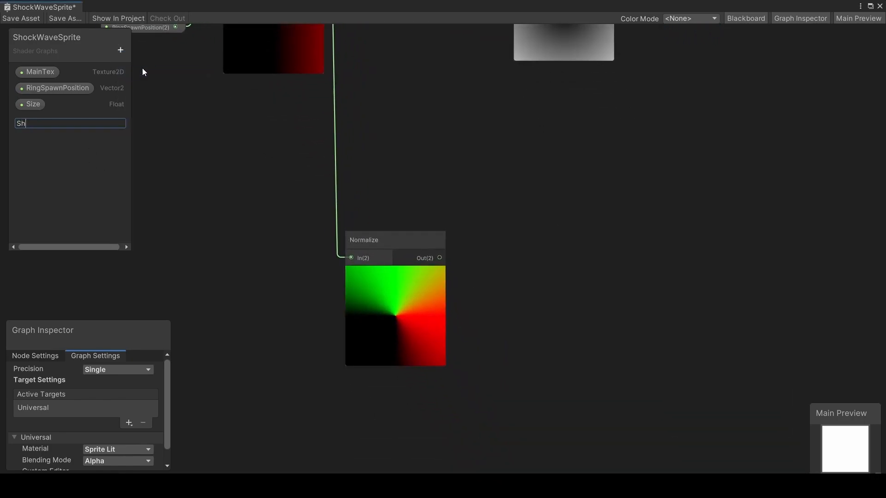
# Step: Name the ShockWaveStrength float property and set its display mode to Slider
pyautogui.press('Return')
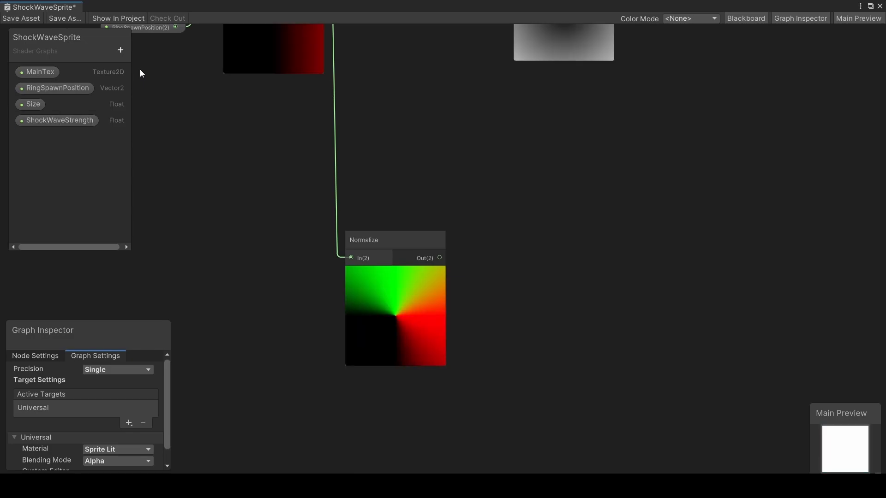
pyautogui.click(58, 120)
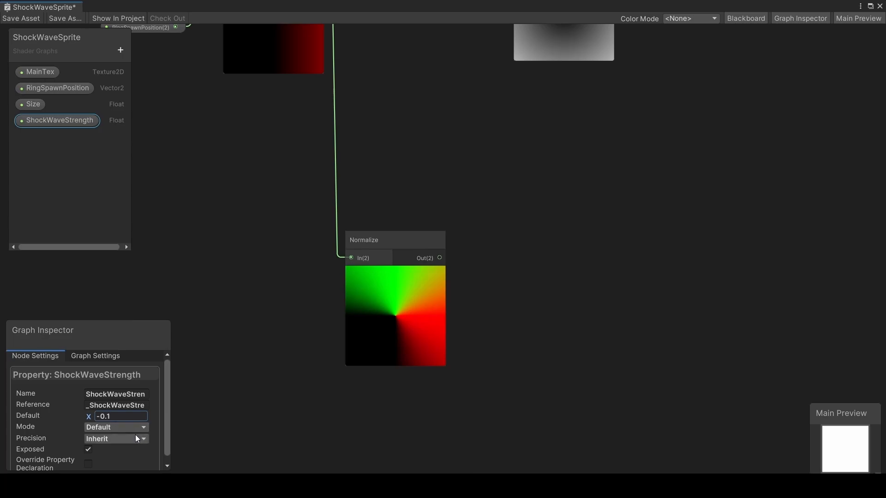
pyautogui.click(116, 427)
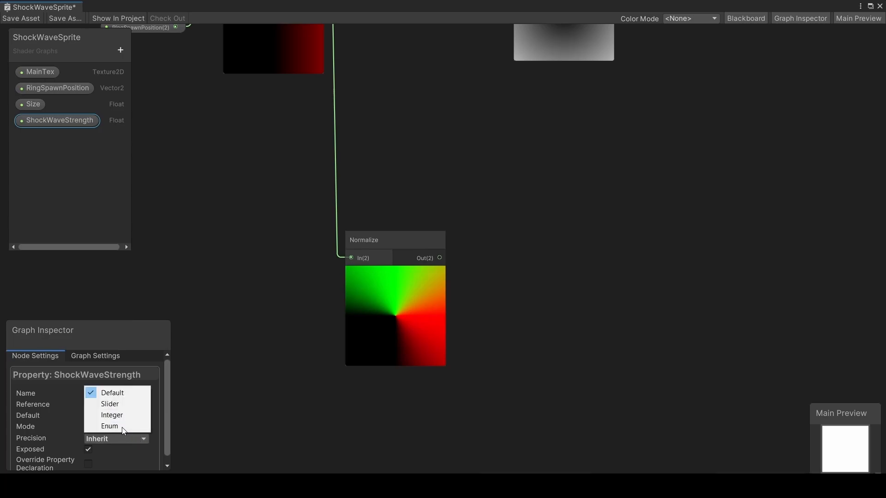
pyautogui.click(109, 404)
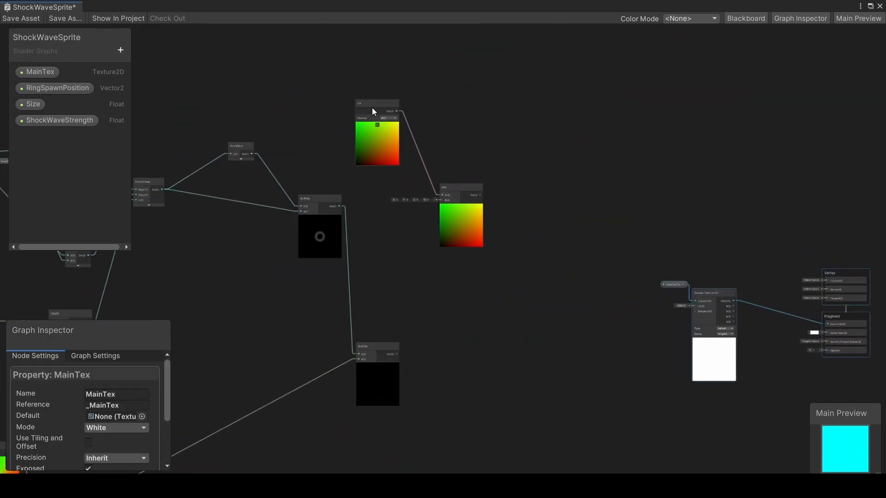
pyautogui.click(461, 187)
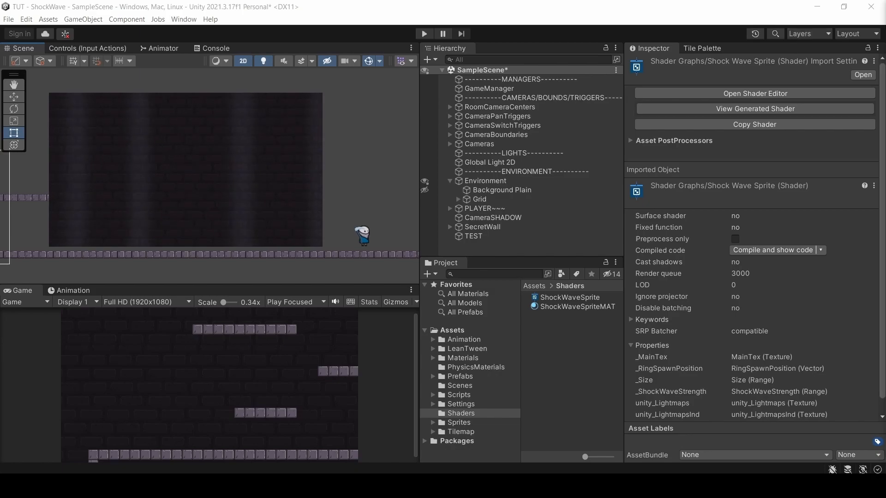
# Step: Set WaveDistanceFromCenter to -0.1 and place its node beside Size in the graph
pyautogui.click(754, 93)
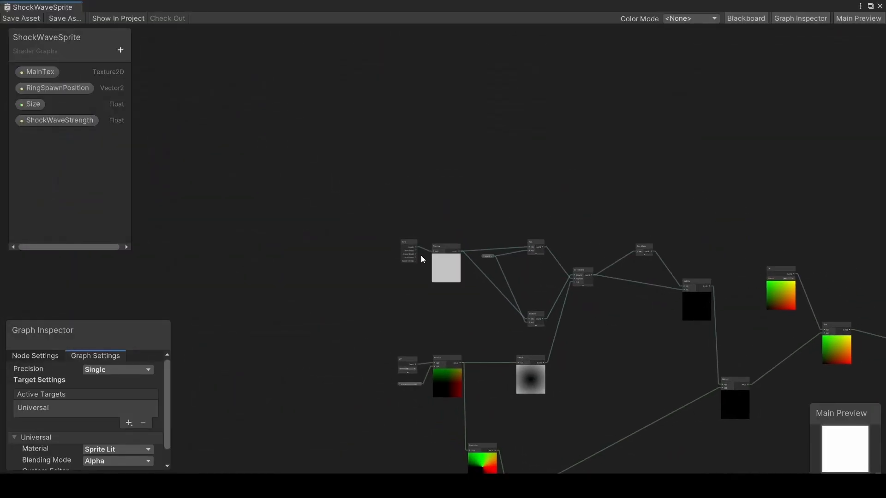
pyautogui.click(120, 51)
pyautogui.write('WaveDistanceFromCenter')
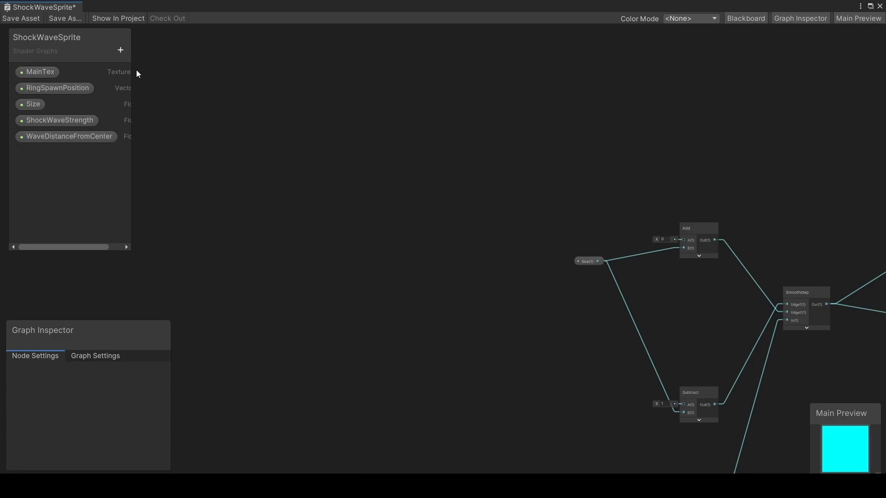
pyautogui.click(68, 136)
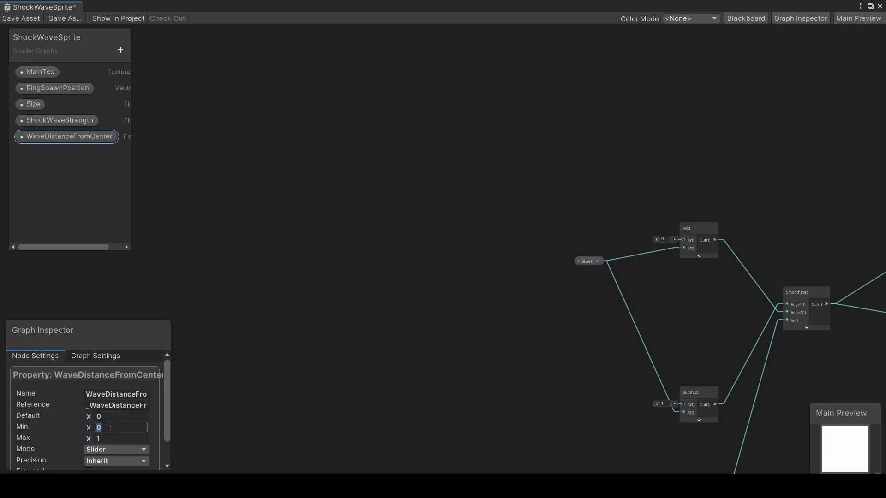
pyautogui.write('-0.1')
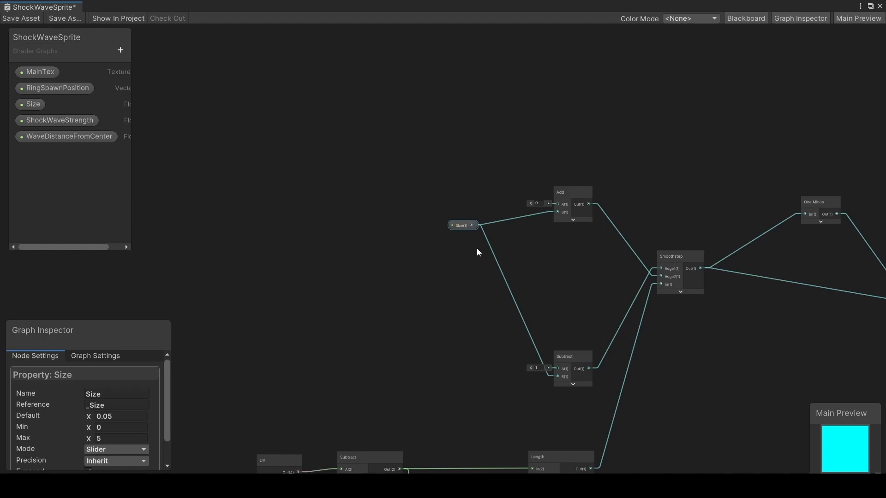
pyautogui.moveTo(517, 362)
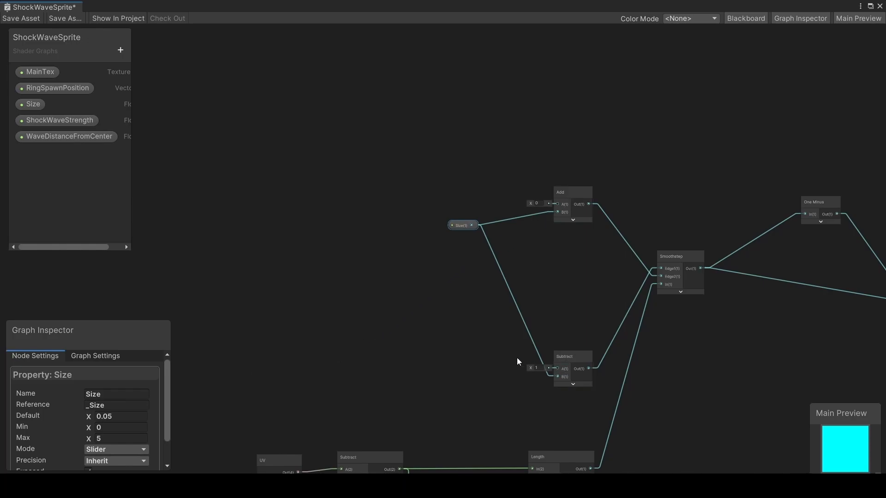
pyautogui.moveTo(415, 343)
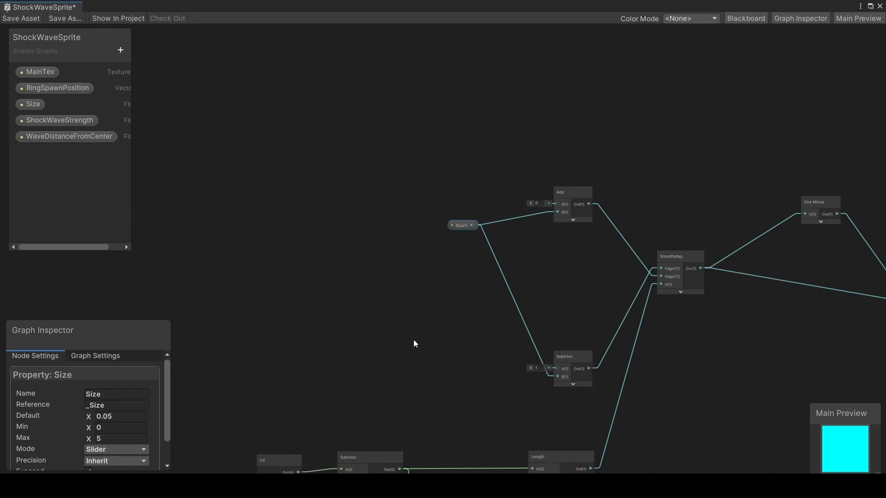
pyautogui.moveTo(71, 168)
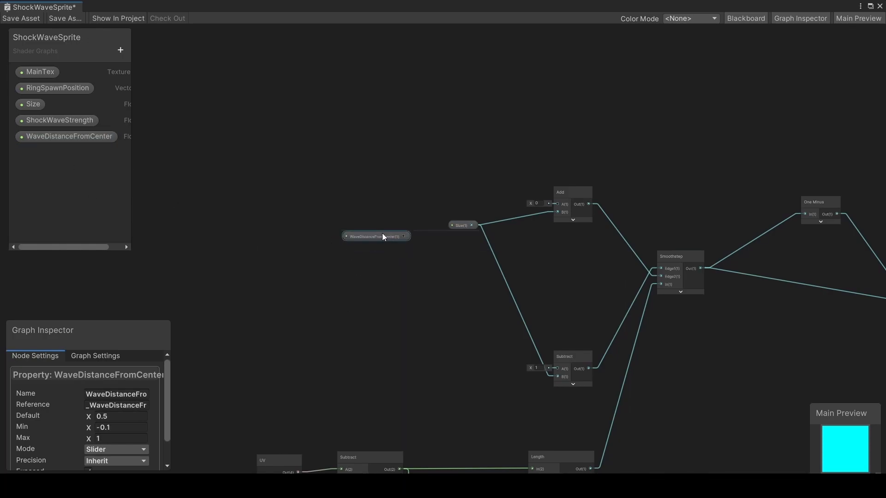
pyautogui.click(375, 229)
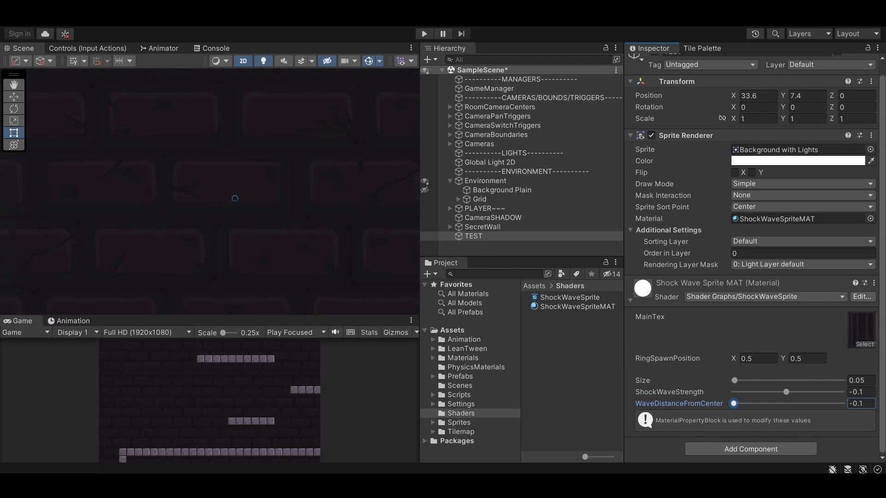
# Step: Duplicate ShockWaveSprite, rename the copy ShockWaveScreen, and open it in Shader Graph
pyautogui.click(570, 298)
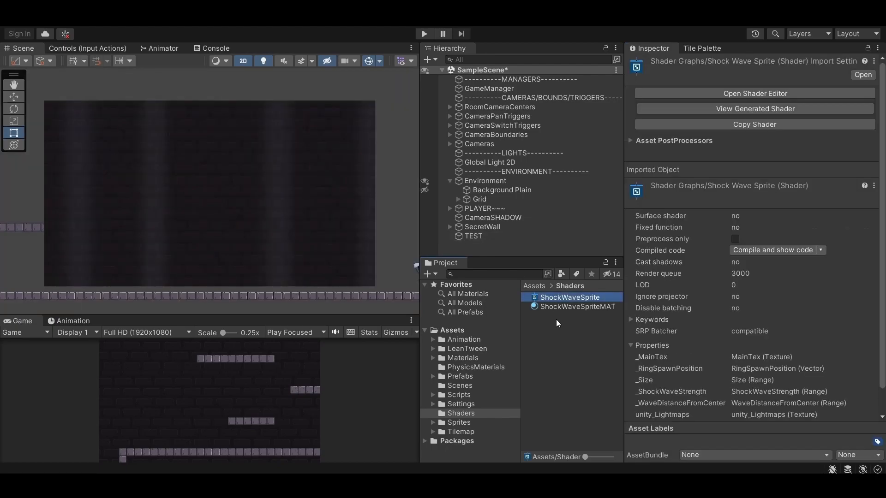
pyautogui.click(571, 297)
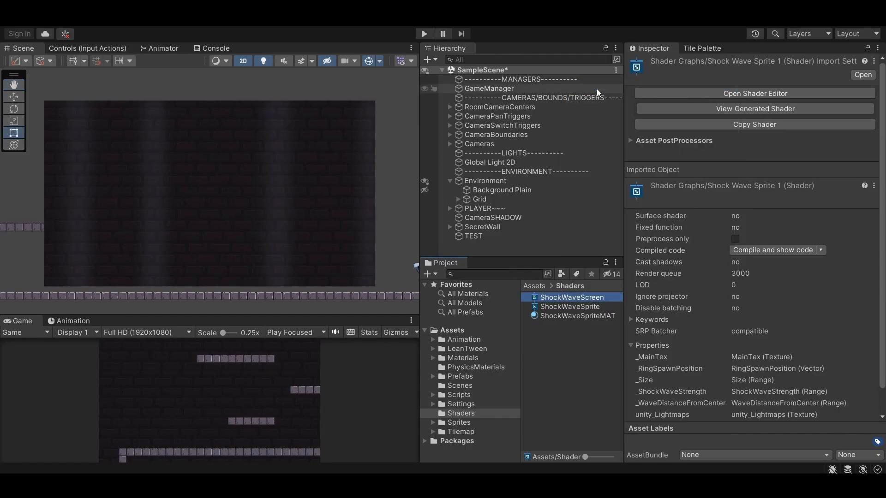
pyautogui.click(496, 245)
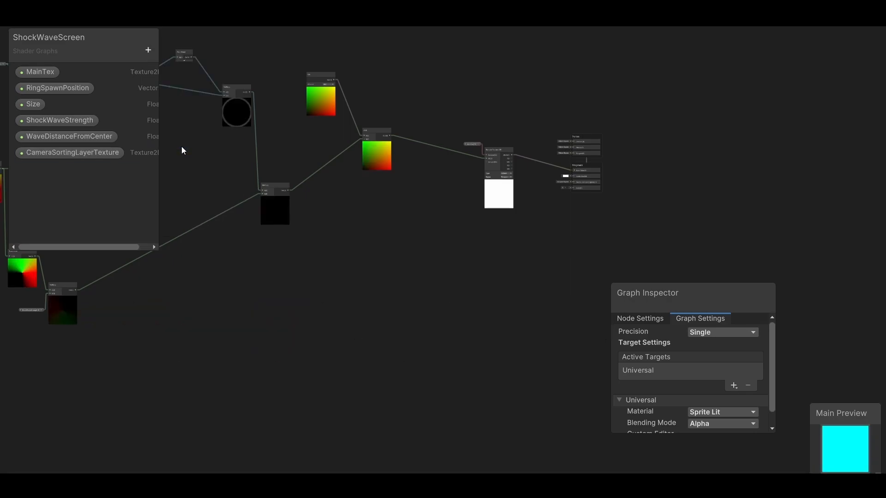
# Step: Inspect CameraSortingLayerTexture's settings: default None, White mode, Exposed enabled
pyautogui.click(73, 153)
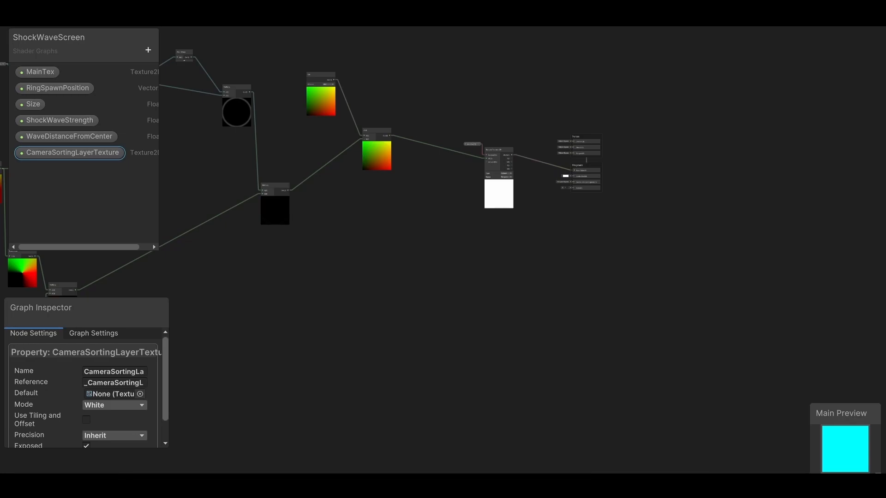
pyautogui.moveTo(742, 205)
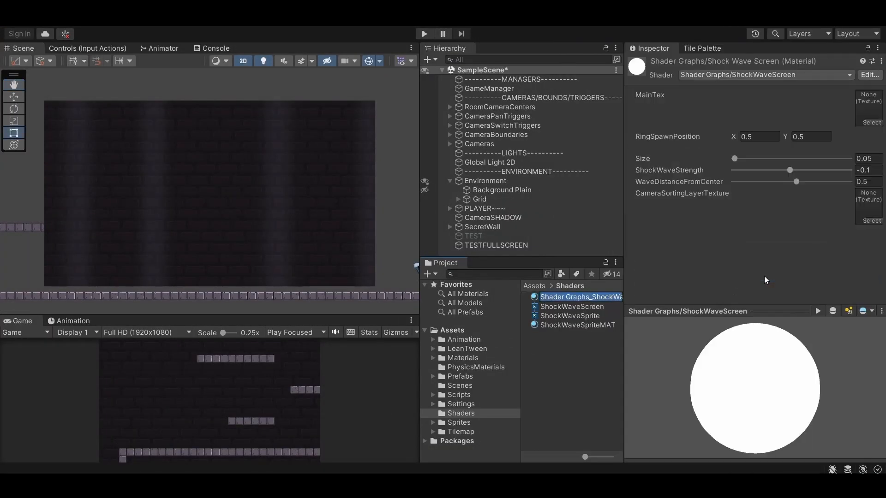
# Step: Name the material ShockWaveScreenMAT and assign it to TESTSCREEN's Sprite Renderer
pyautogui.click(578, 307)
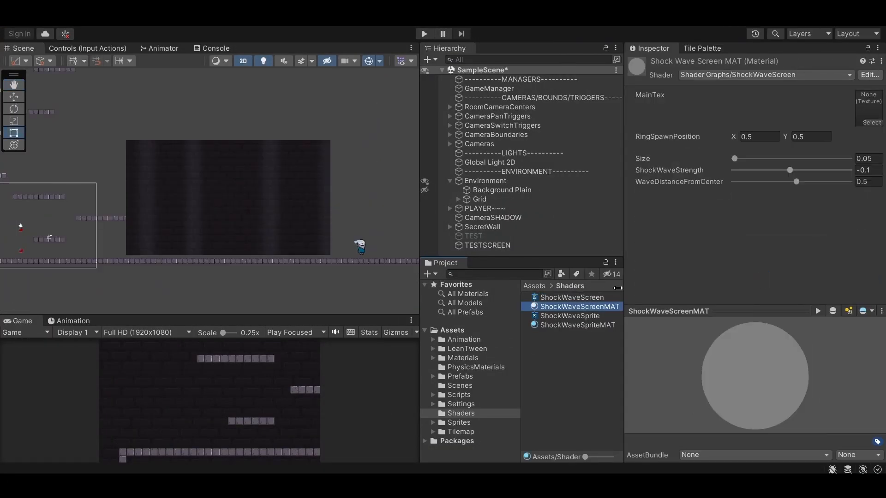
pyautogui.click(488, 245)
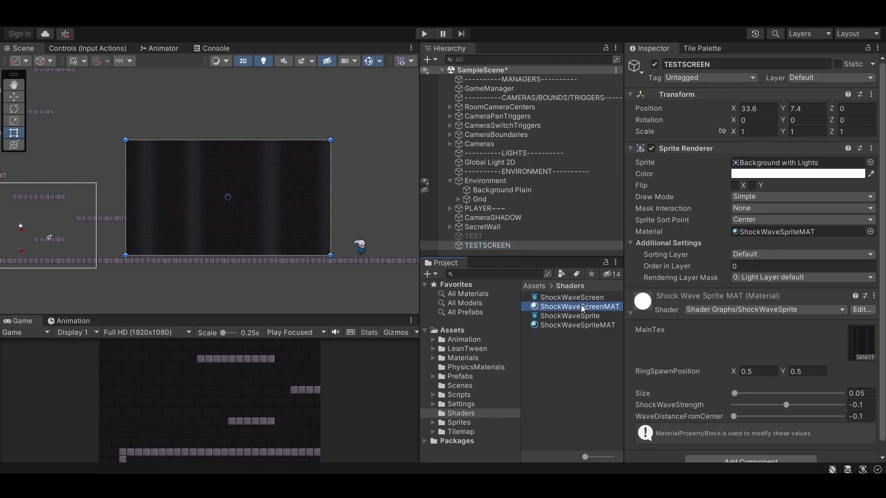
pyautogui.click(573, 307)
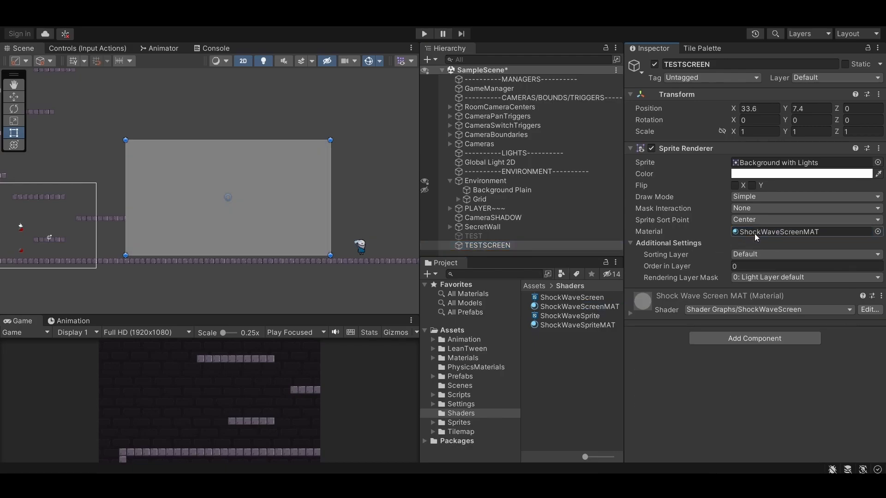
pyautogui.moveTo(755, 237)
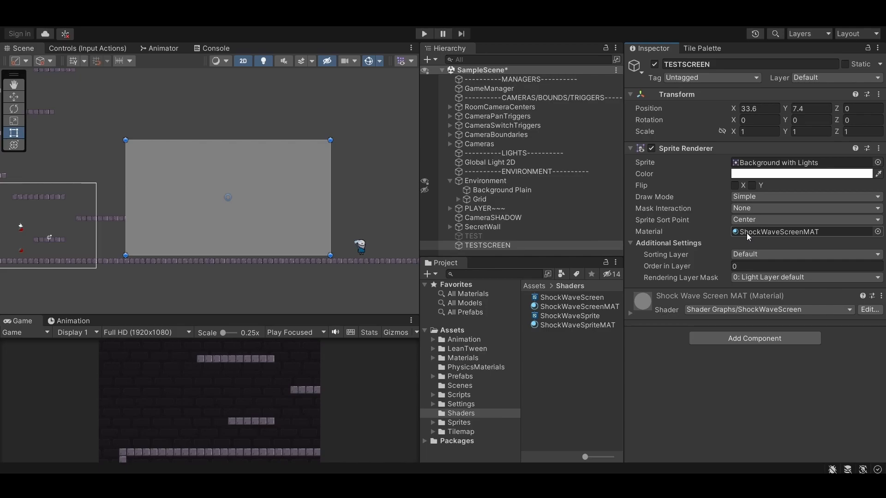
# Step: Add a CameraSortingLayer sorting layer and put TESTSCREEN on it
pyautogui.click(802, 254)
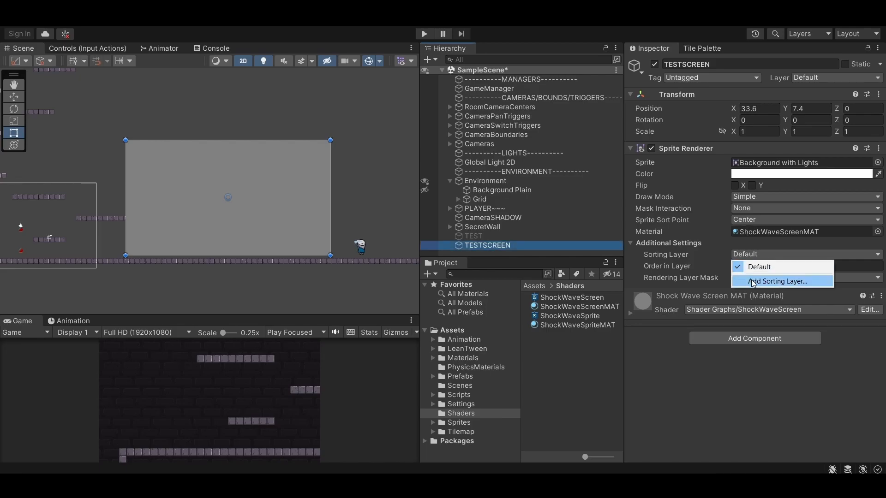
pyautogui.click(778, 281)
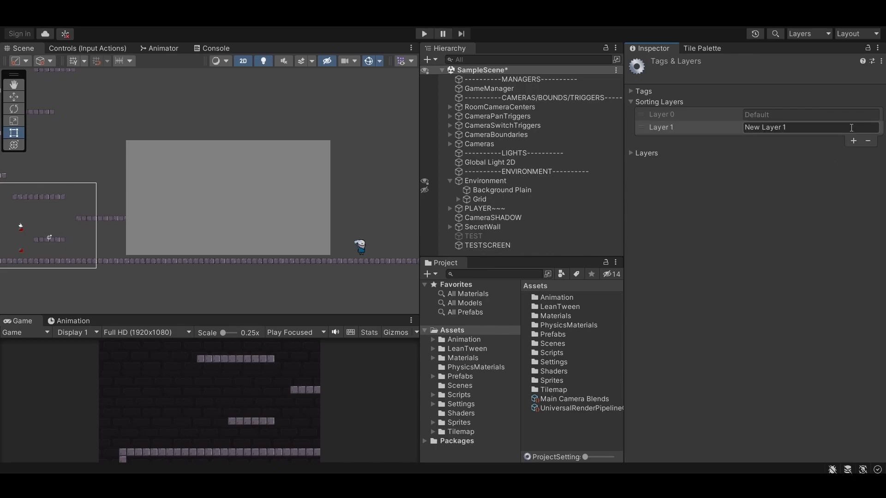
pyautogui.write('Ca')
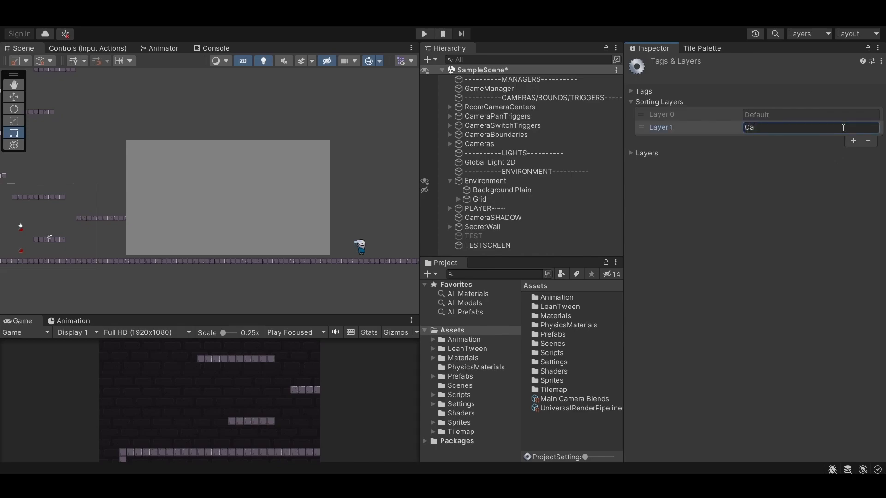
pyautogui.write('meraSort')
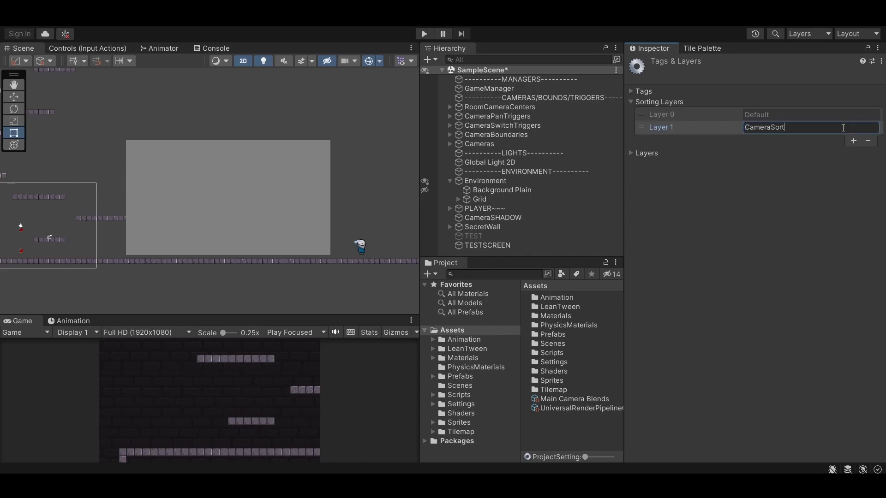
pyautogui.write('ingLayer')
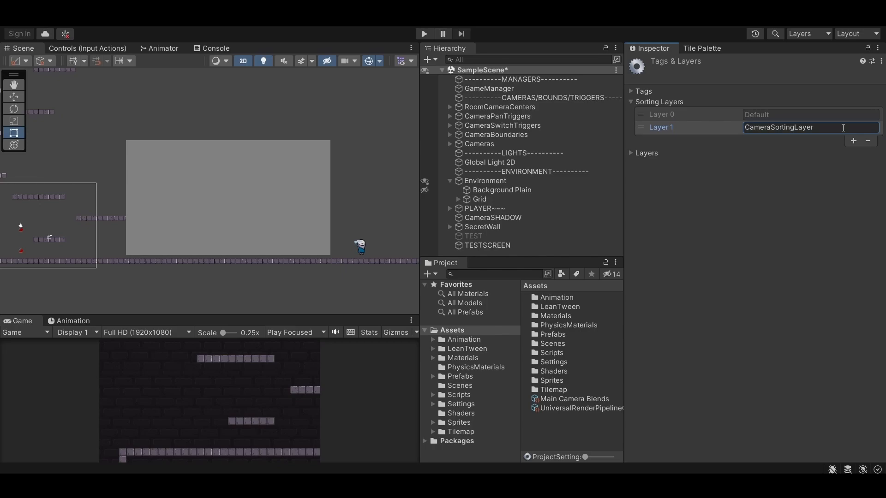
pyautogui.click(487, 245)
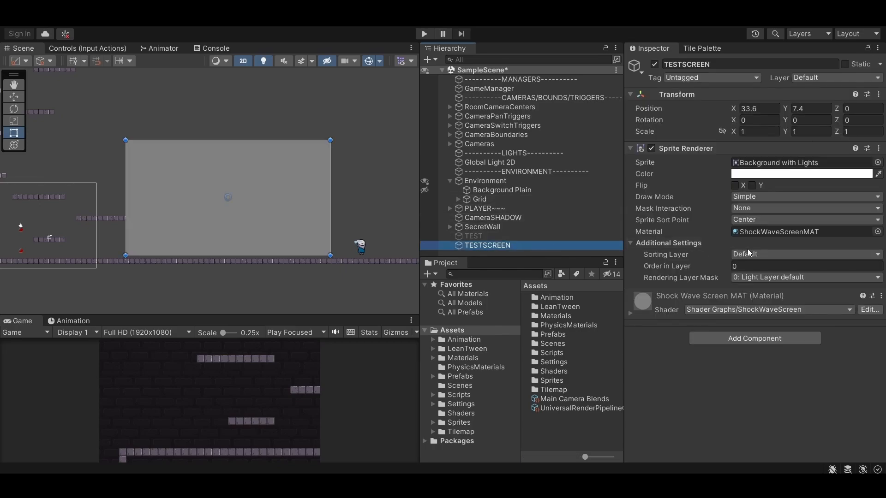
pyautogui.click(803, 254)
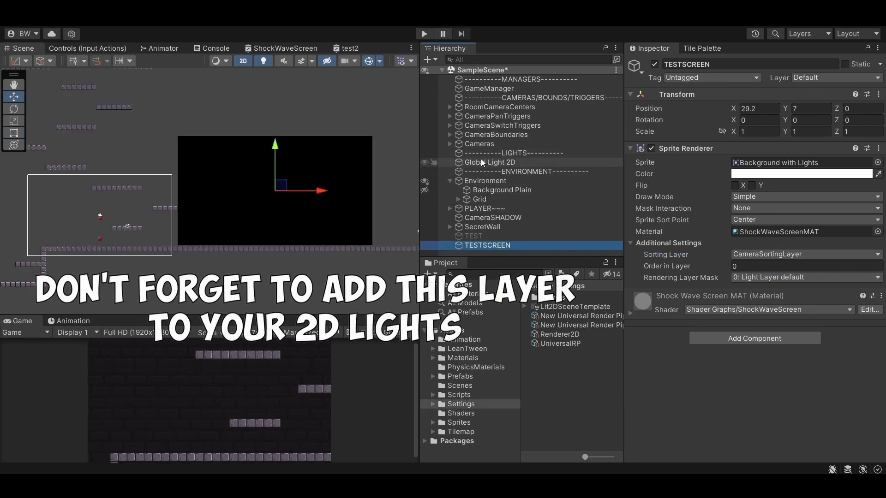
pyautogui.click(491, 162)
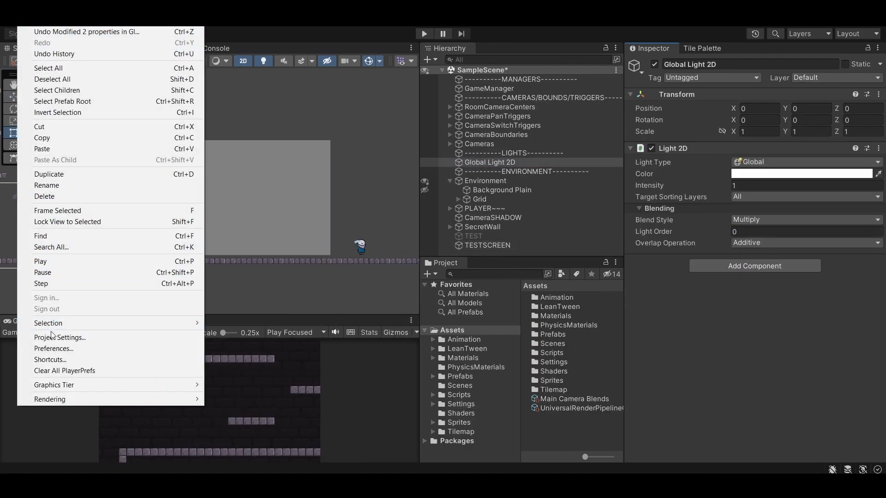
# Step: Locate the Renderer2D asset via Project Settings > Graphics and the UniversalRP pipeline asset
pyautogui.click(59, 337)
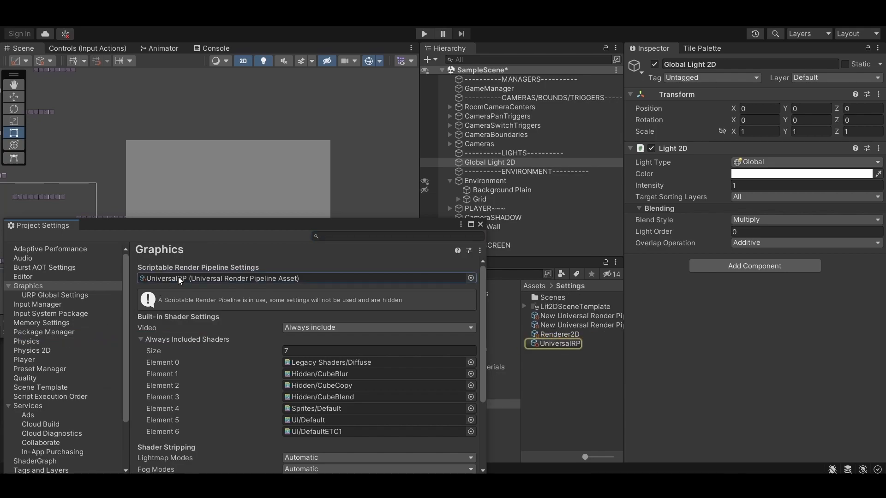
pyautogui.moveTo(552, 346)
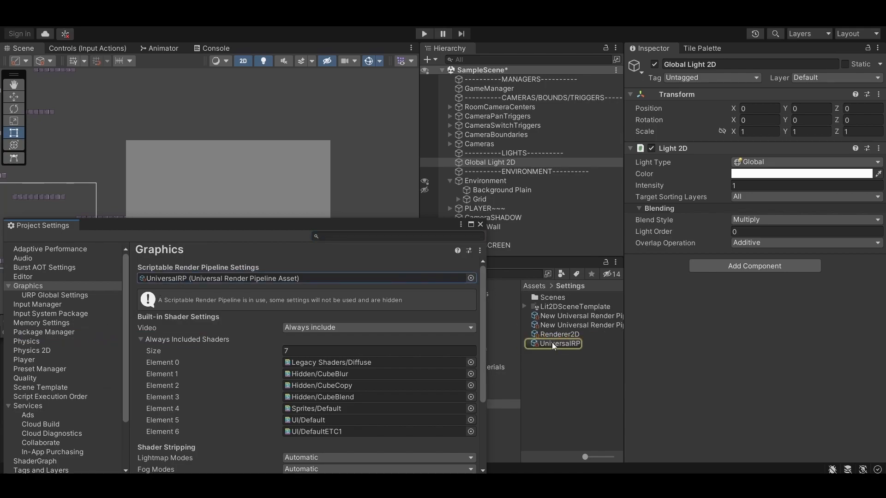
pyautogui.click(559, 343)
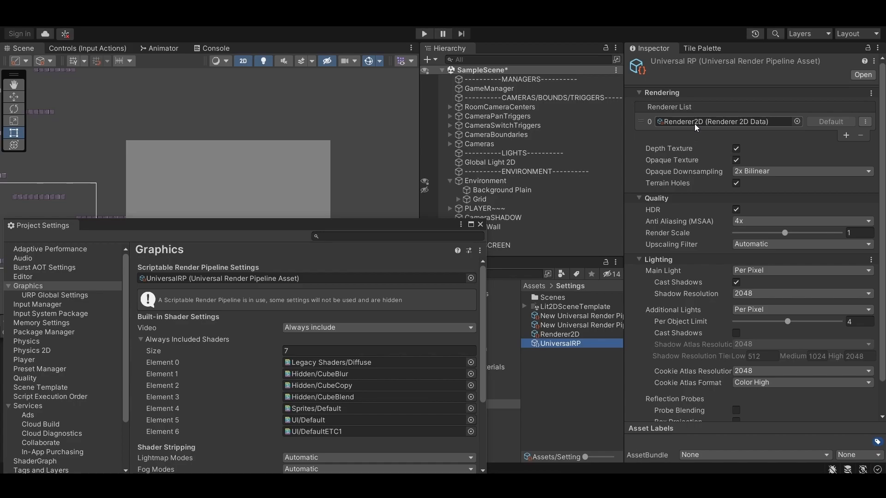
pyautogui.click(560, 334)
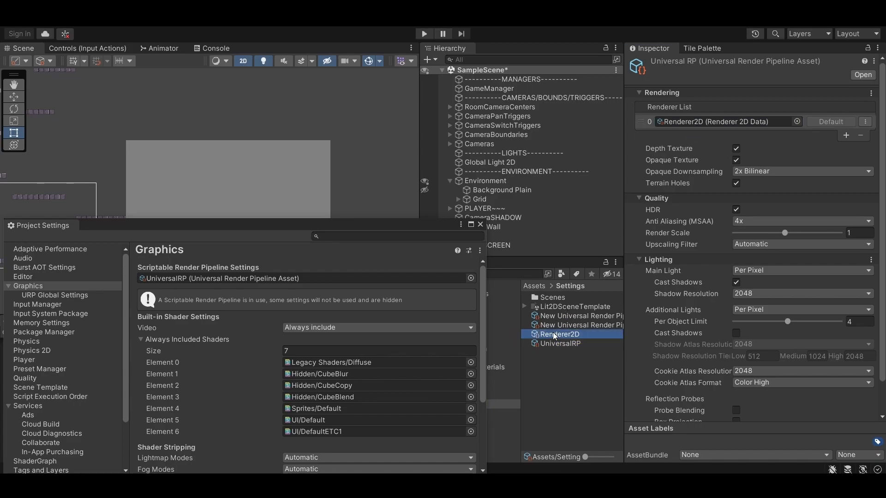
pyautogui.click(560, 334)
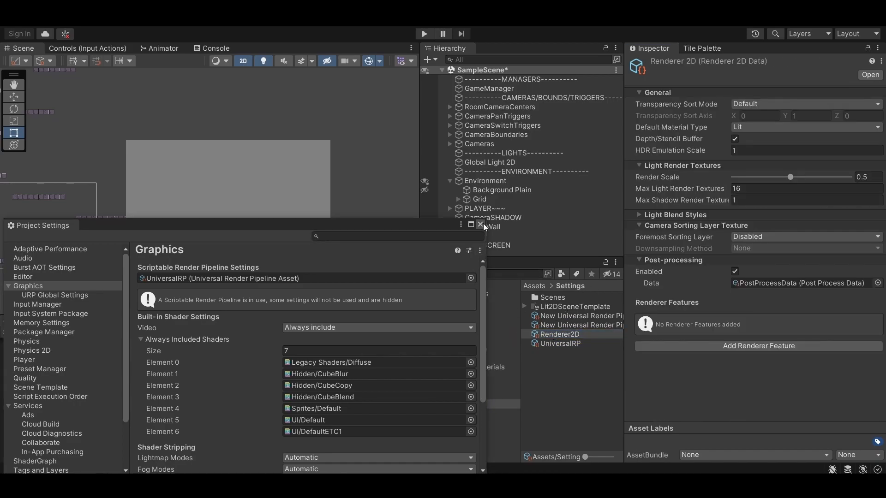
# Step: Set Renderer2D's Foremost Sorting Layer to Default and run the game to test
pyautogui.click(481, 225)
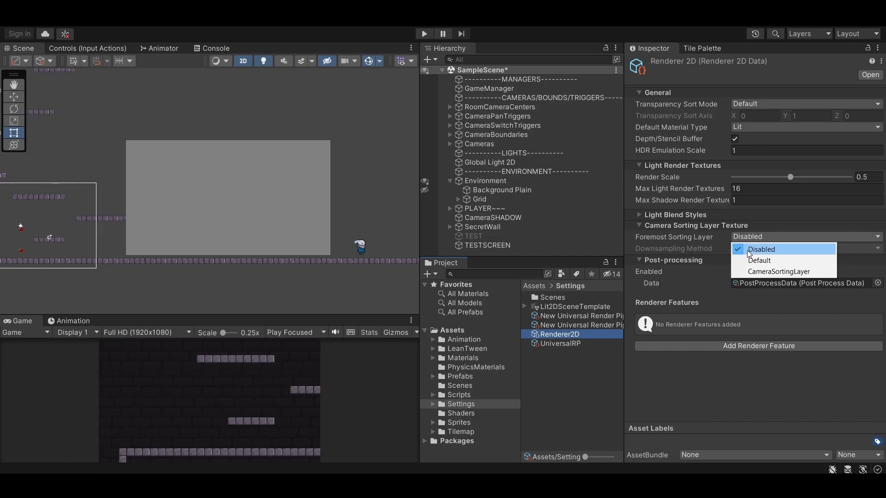
pyautogui.click(760, 260)
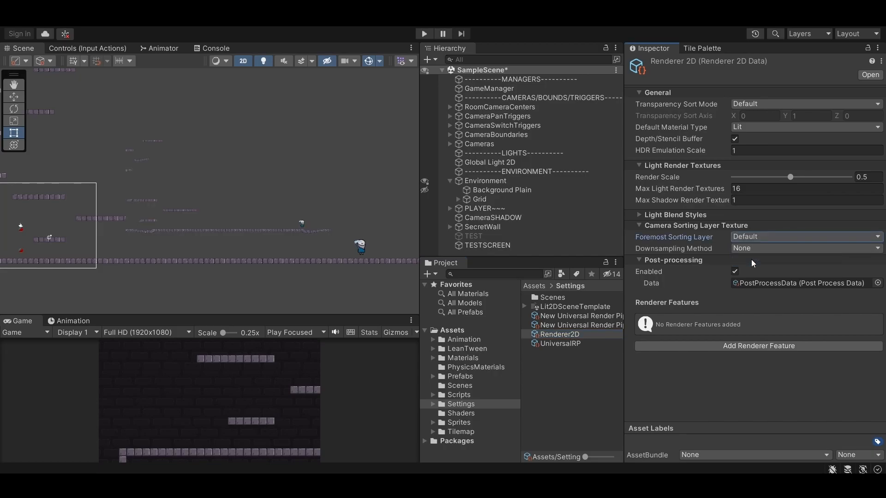
pyautogui.click(487, 245)
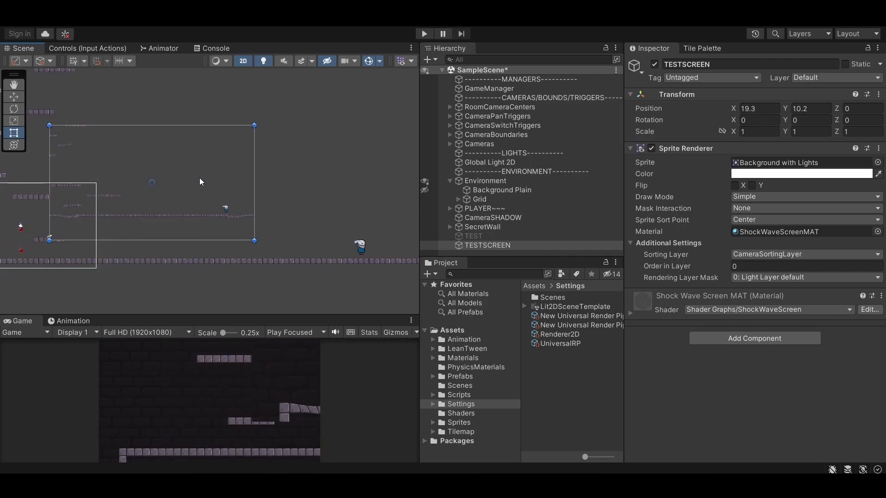
pyautogui.click(423, 33)
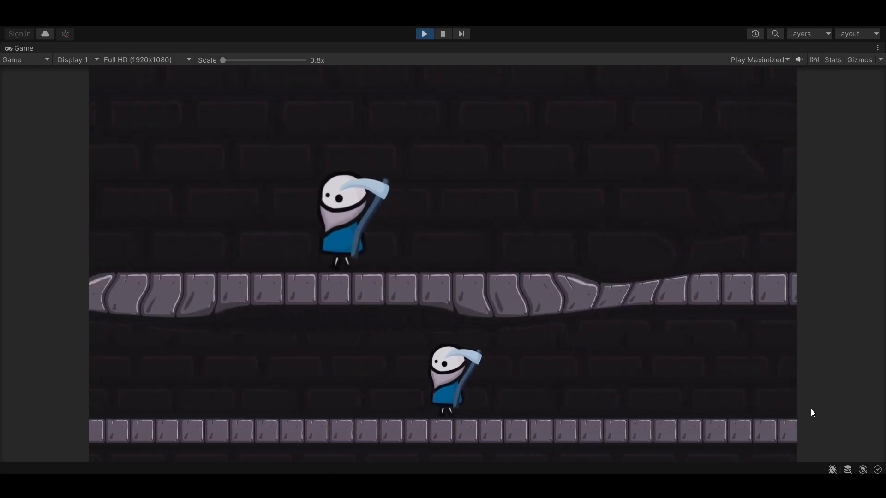
# Step: Stop Play mode and drag the TESTSCREEN sprite over the camera's view of the room
pyautogui.click(423, 33)
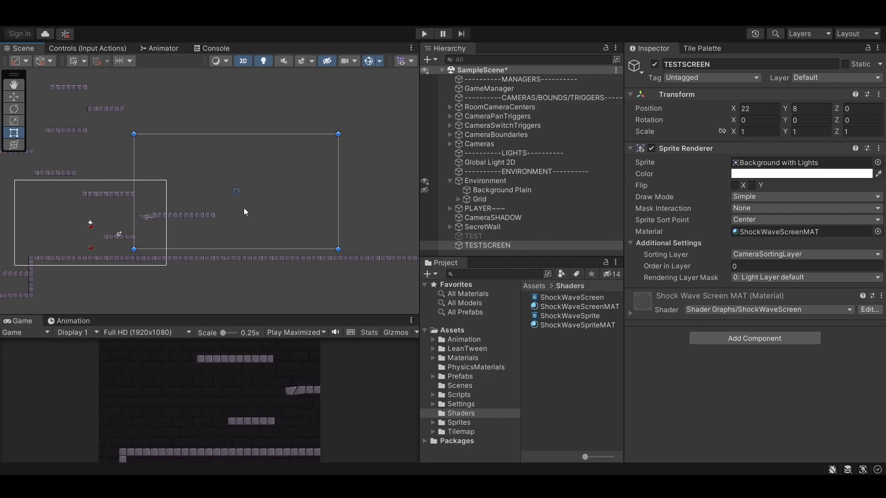
pyautogui.moveTo(237, 192); pyautogui.dragTo(291, 233)
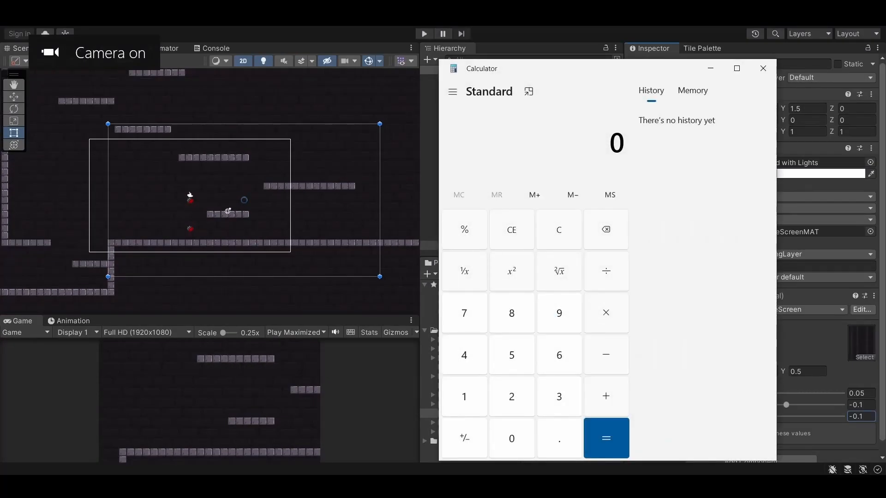
# Step: Compute 1920 ÷ 1080 ≈ 1.7777, close Calculator, and open the ShockWaveScreen shader graph
pyautogui.click(605, 438)
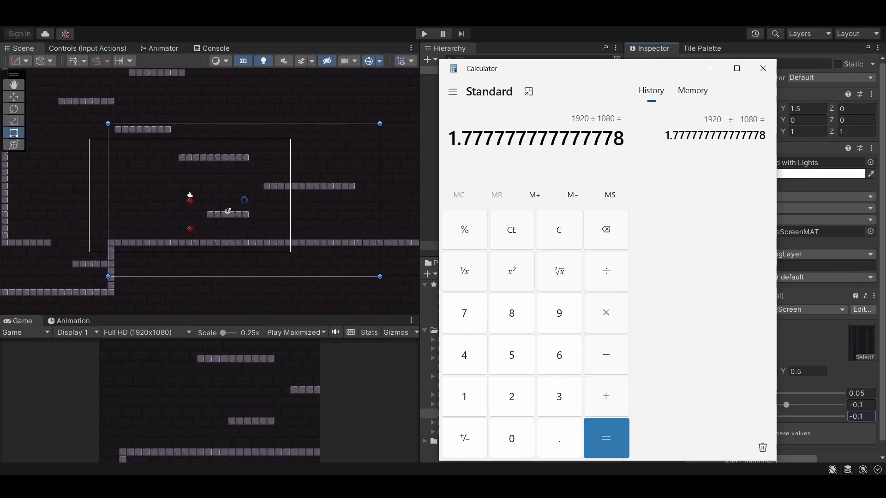
pyautogui.click(763, 68)
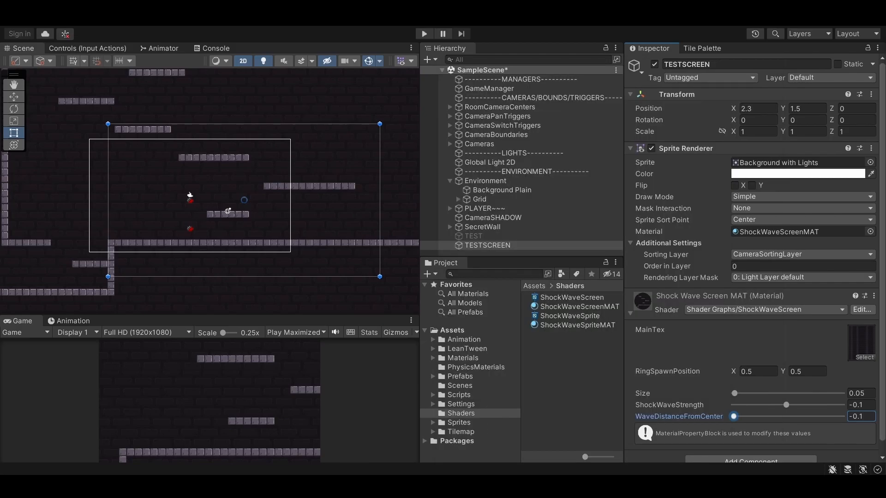
pyautogui.doubleClick(572, 297)
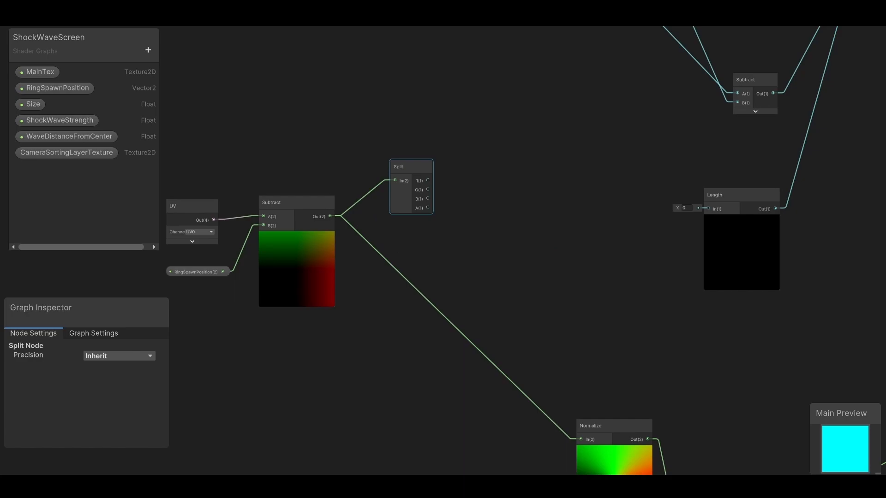
# Step: Add an exposed XSizeRatio float defaulting to 1.777 and a Multiply node to the graph
pyautogui.click(411, 166)
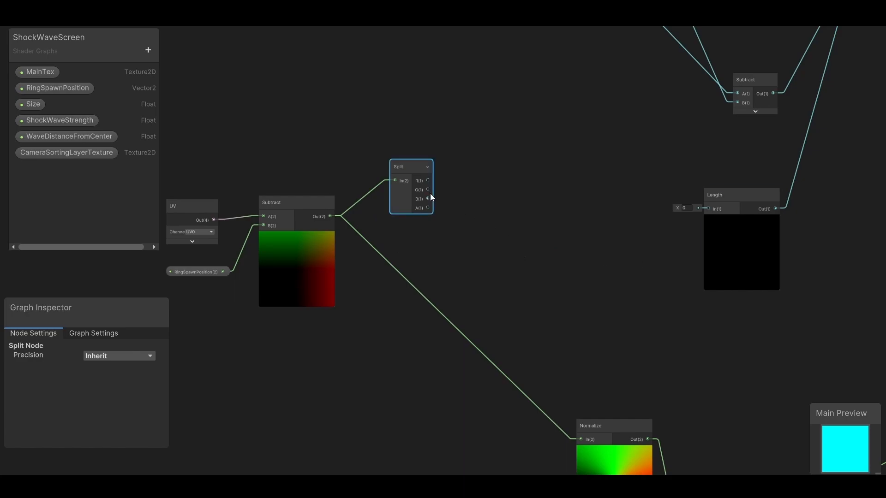
pyautogui.moveTo(430, 190)
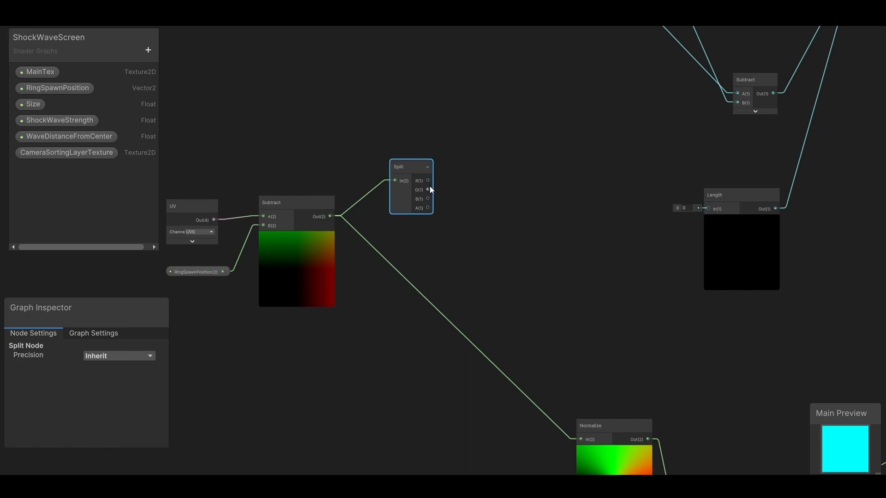
pyautogui.click(147, 50)
pyautogui.write('XSizeRatio')
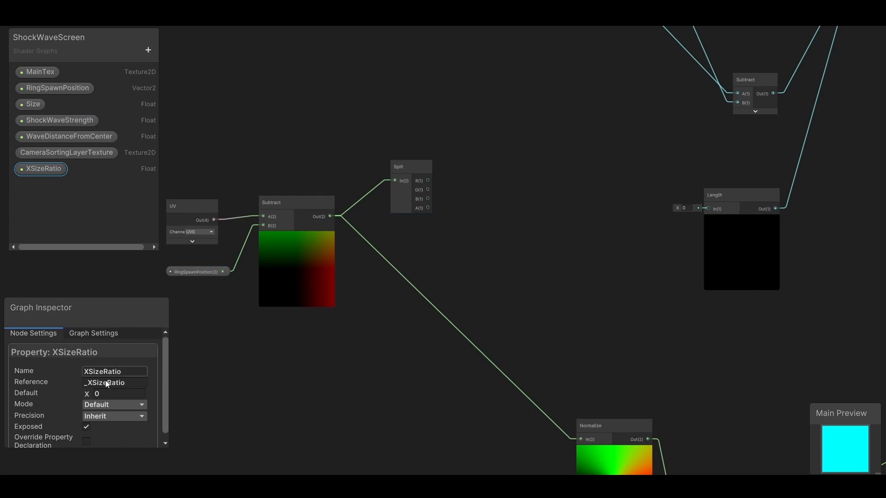
pyautogui.write('1.777')
pyautogui.write('mul')
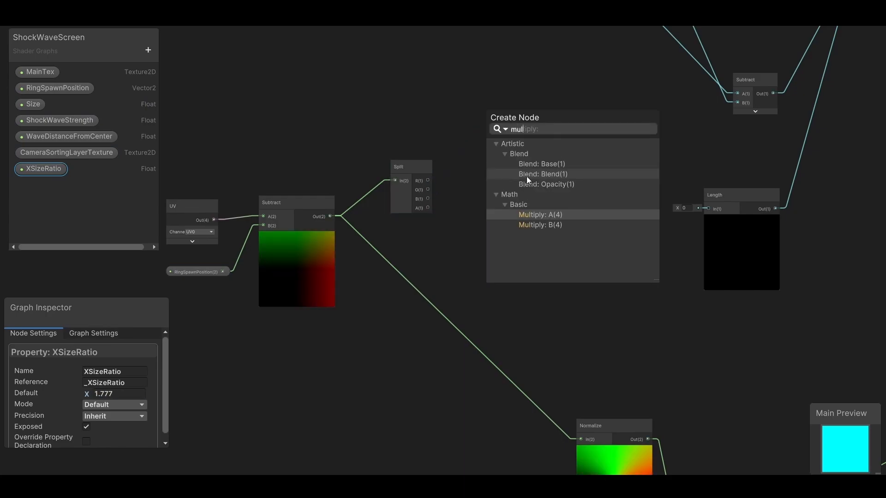
pyautogui.click(538, 214)
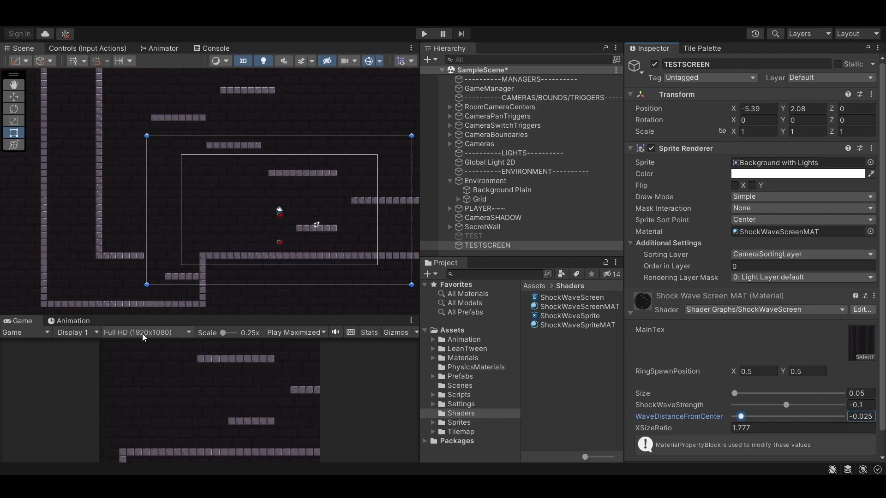
# Step: Switch the Game view to Free Aspect and back to Full HD, then open Assets/Scripts
pyautogui.click(147, 333)
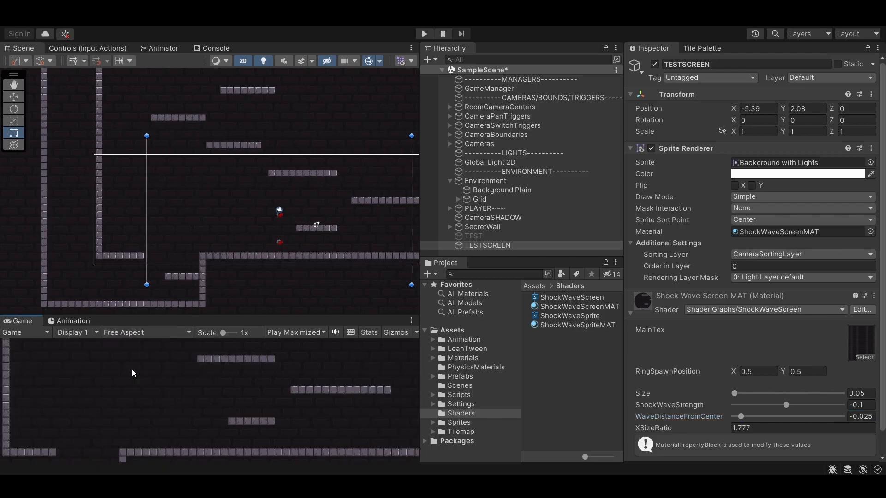
pyautogui.click(146, 332)
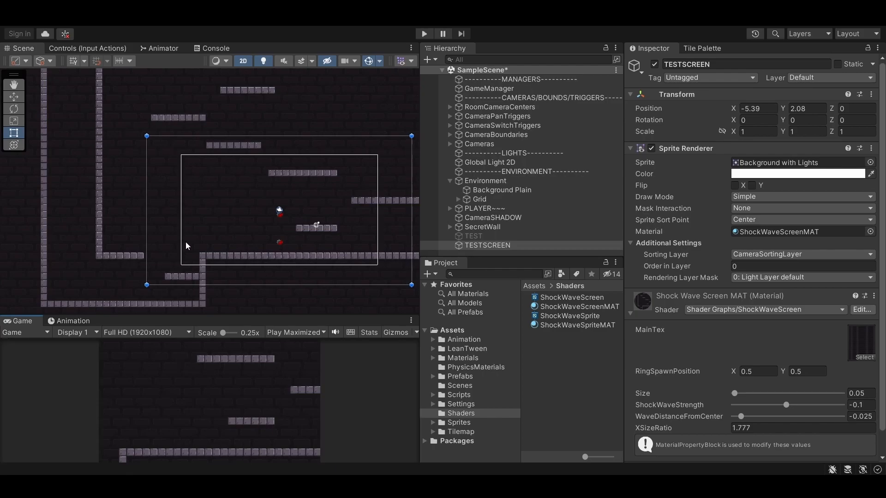
pyautogui.moveTo(388, 156)
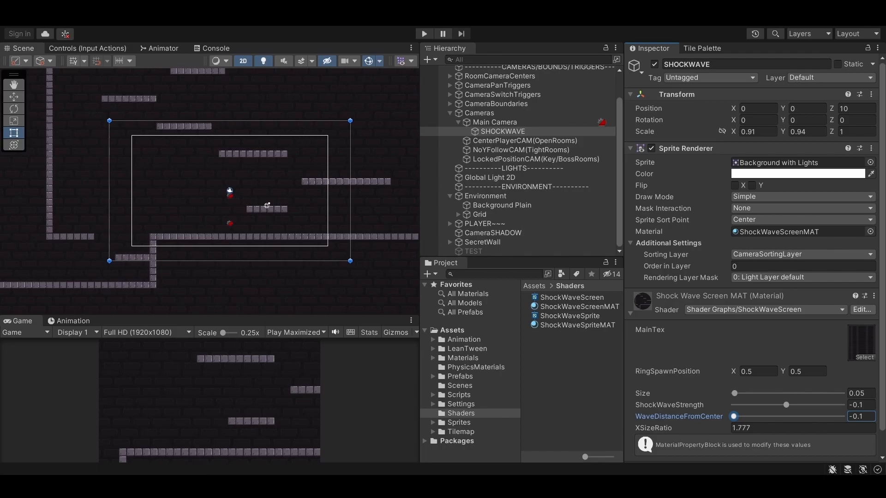
pyautogui.click(459, 394)
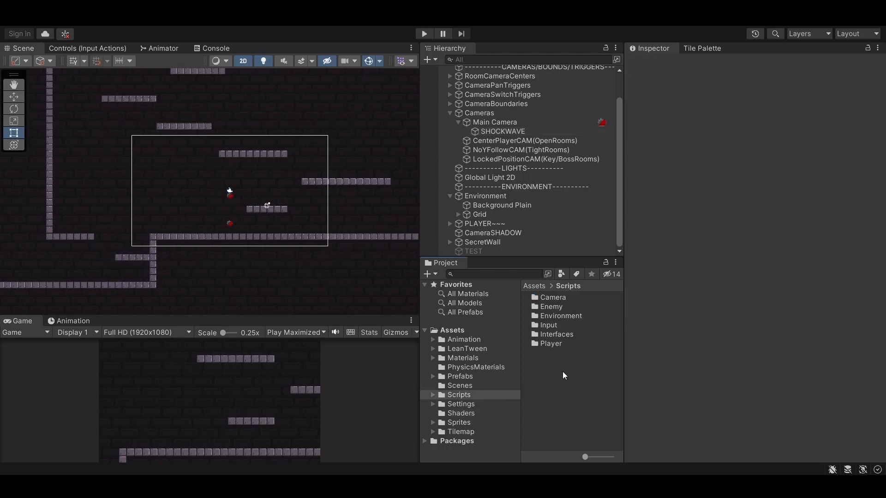
pyautogui.click(575, 352)
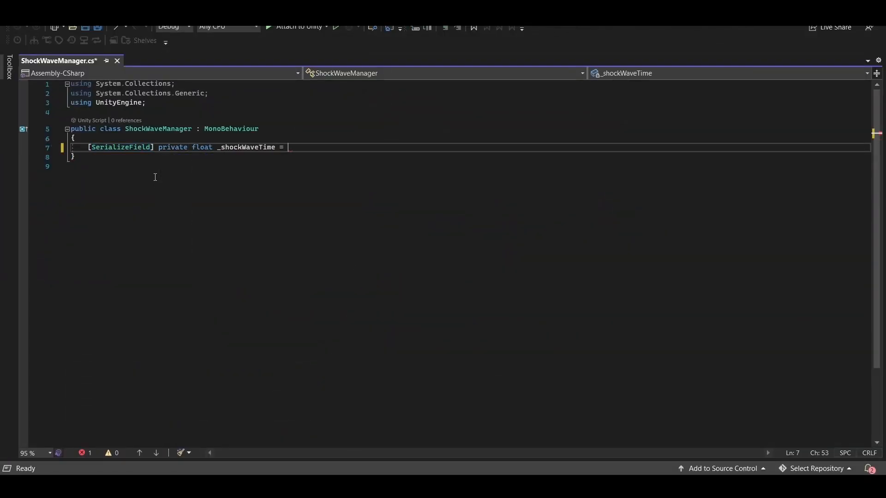
# Step: Declare _shockWaveTime 0.75f, _material and _waveDistance fields, and get the SpriteRenderer material in Awake
pyautogui.write('0.75f;')
pyautogui.write('private Coroutine _shockWaveCoroutine;')
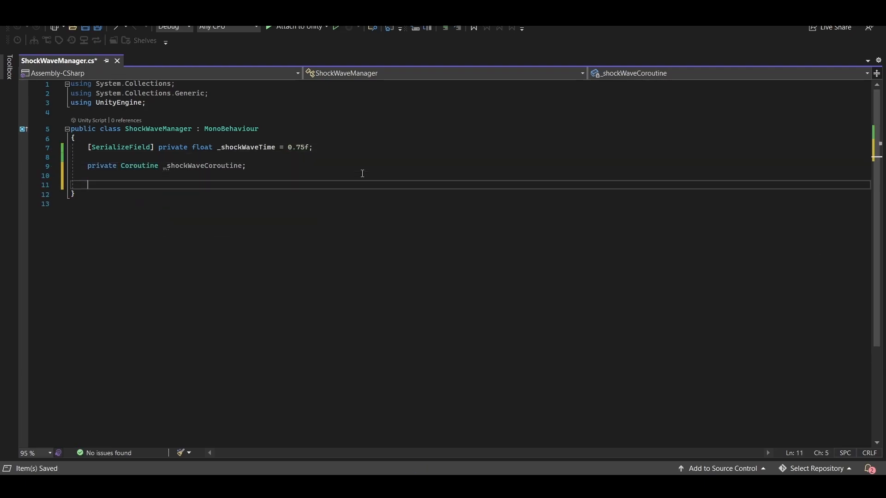
pyautogui.write('private Material _material;')
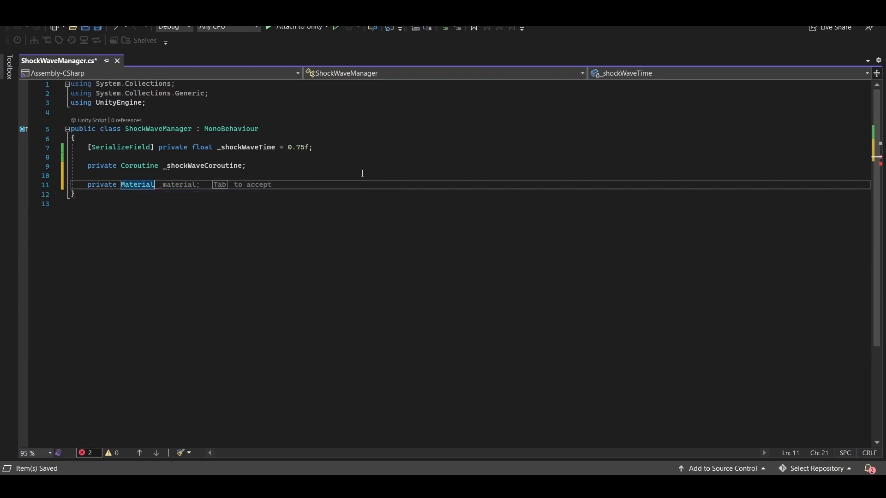
pyautogui.press('Tab')
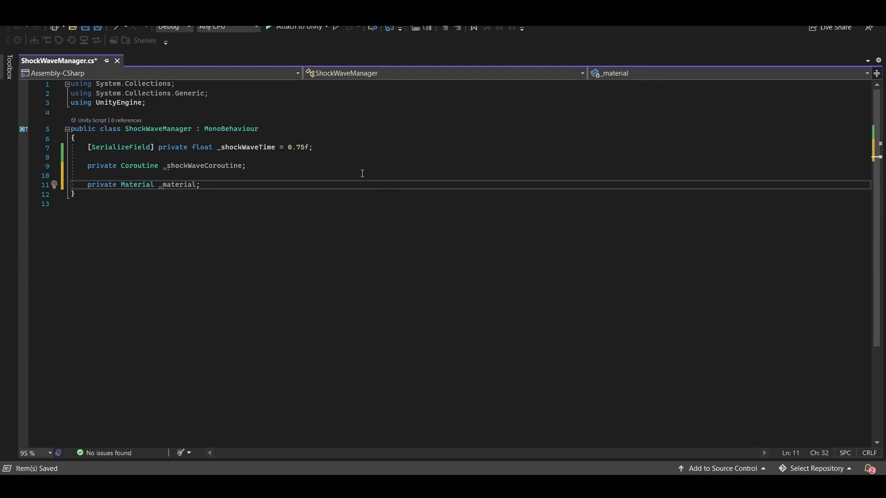
pyautogui.write('private static int _waveDistanceFromCenter = Shader.PropertyToID("_WaveDistanceFromCenter");')
pyautogui.write('_material')
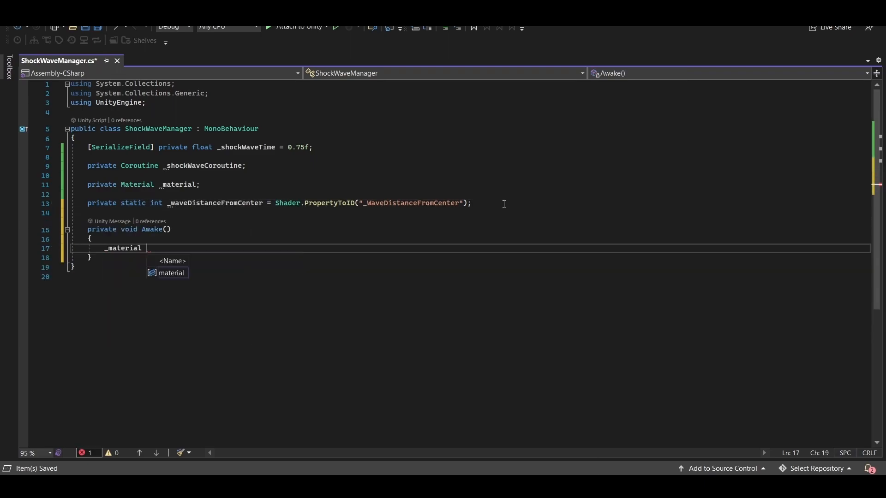
pyautogui.write('= GetComponent<SpriteRenderer>().material;')
pyautogui.write('_shockWaveCoroutine = StartCoroutine(')
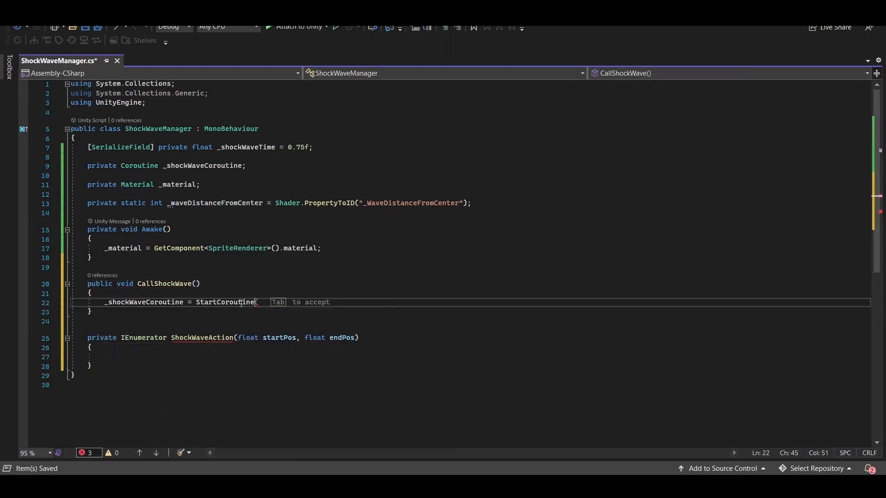
# Step: Write the ShockWaveAction(-0.1f, 1f) coroutine lerping the wave distance, save, and play
pyautogui.write('ShockWaveAction(-0.1f, 1f));')
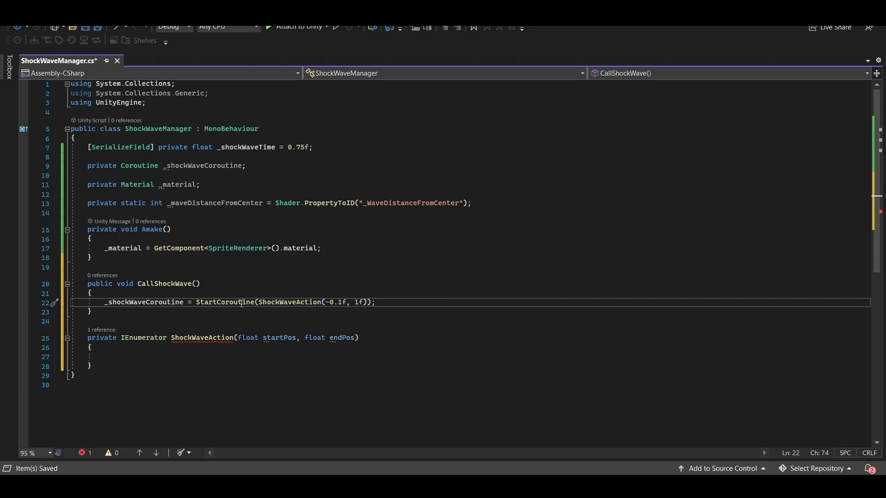
pyautogui.moveTo(237, 314)
pyautogui.write('float elapsedTime = 0f;')
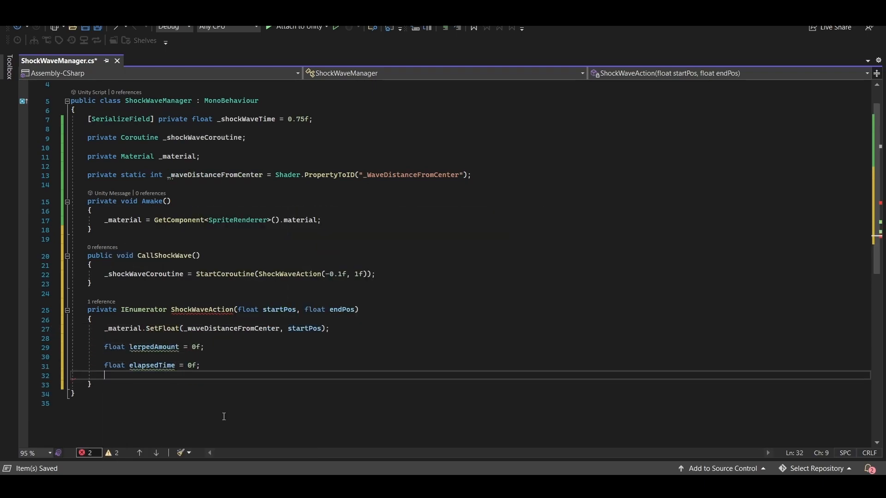
pyautogui.write('while(elapsedTime < _shockWaveTime)')
pyautogui.write('lerpedAmount = Mathf.Lerp(startPos, endP')
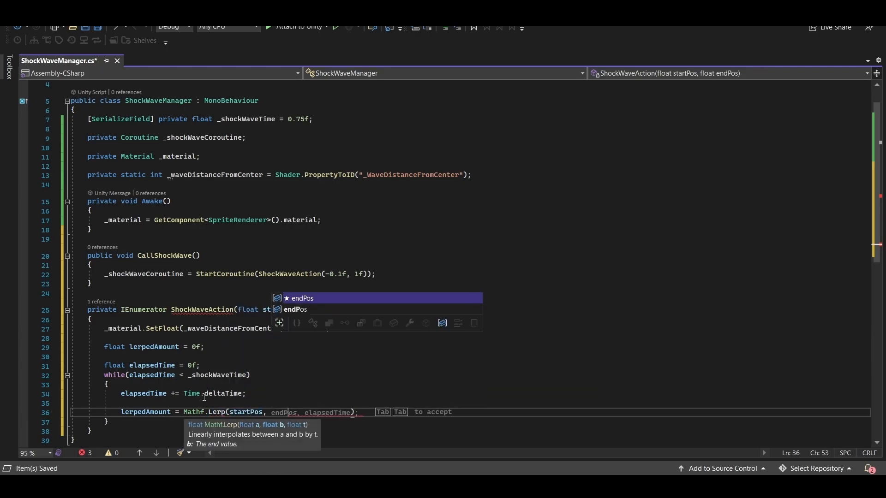
pyautogui.write('(elapsedTime / _shockWaveTime));')
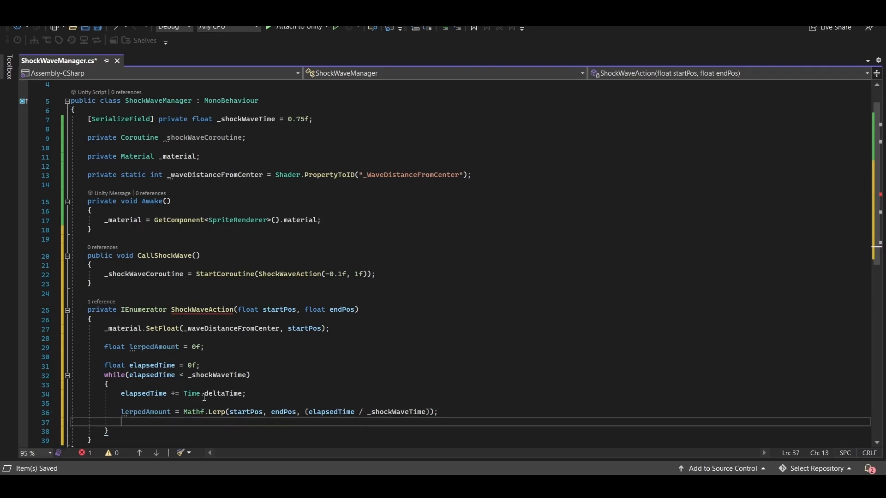
pyautogui.write('_material.SetFloat(_waveDistanceFromCenter, lerpedAmount);')
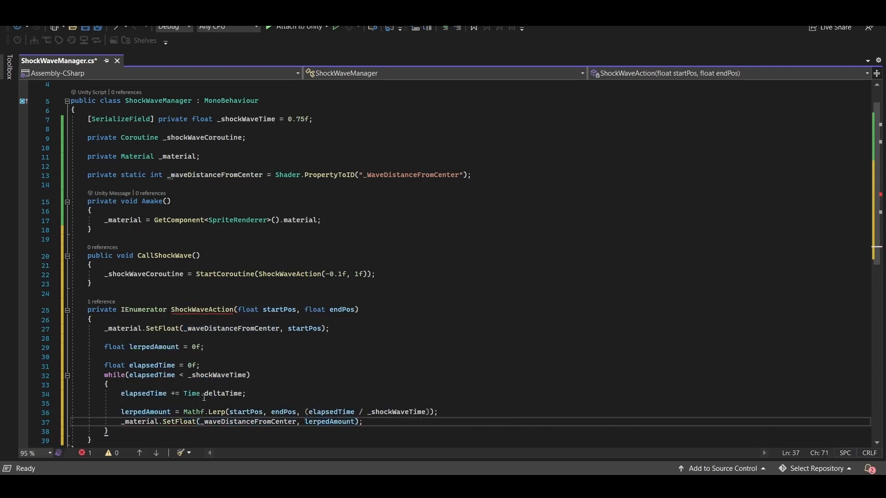
pyautogui.press('ctrl+s')
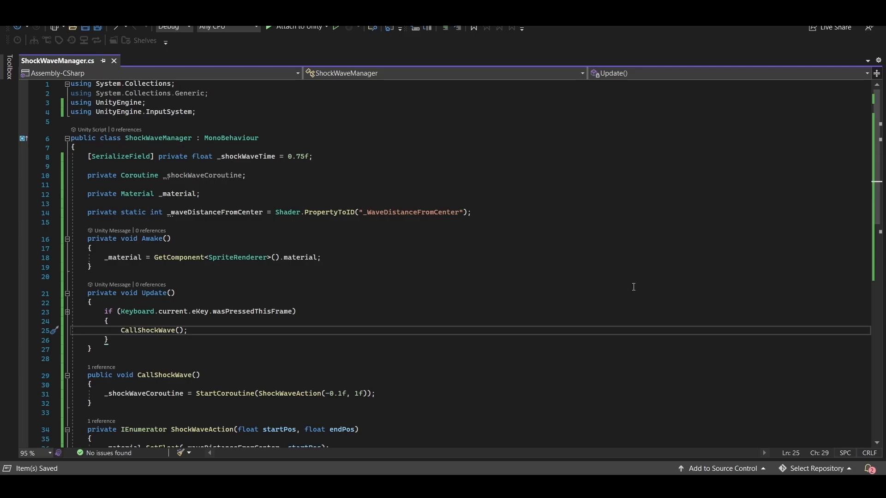
pyautogui.click(423, 33)
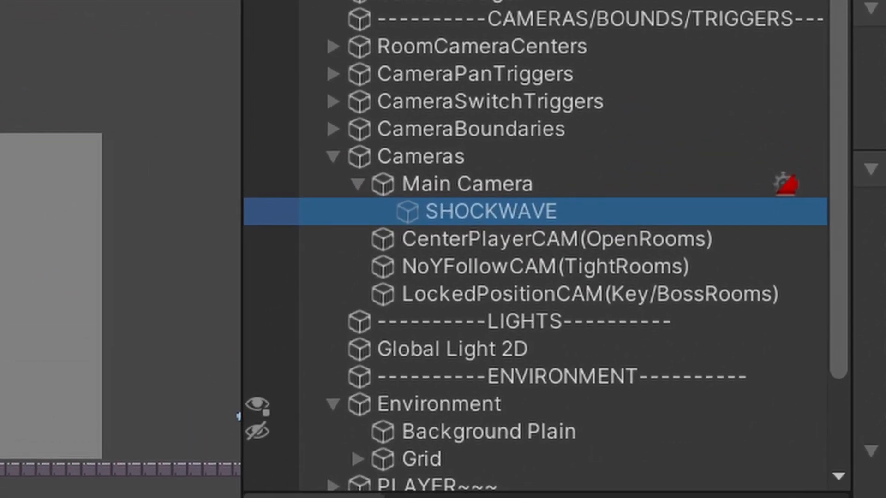
pyautogui.click(424, 33)
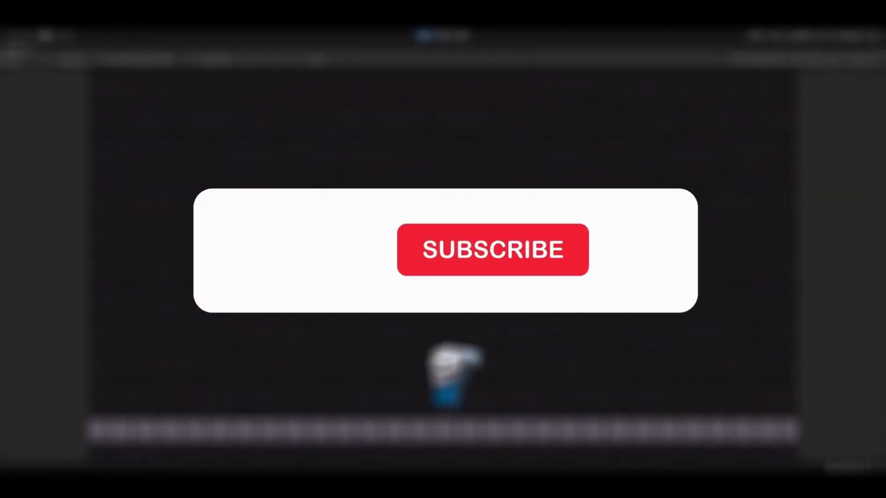
pyautogui.click(492, 249)
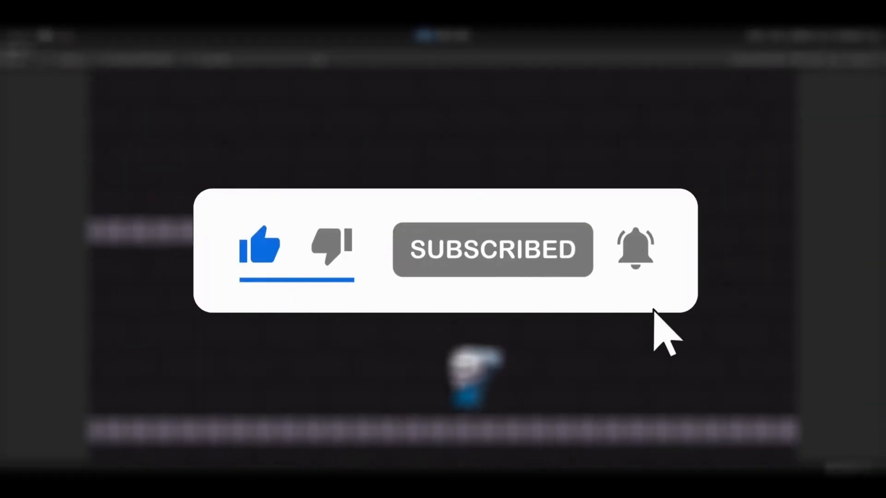